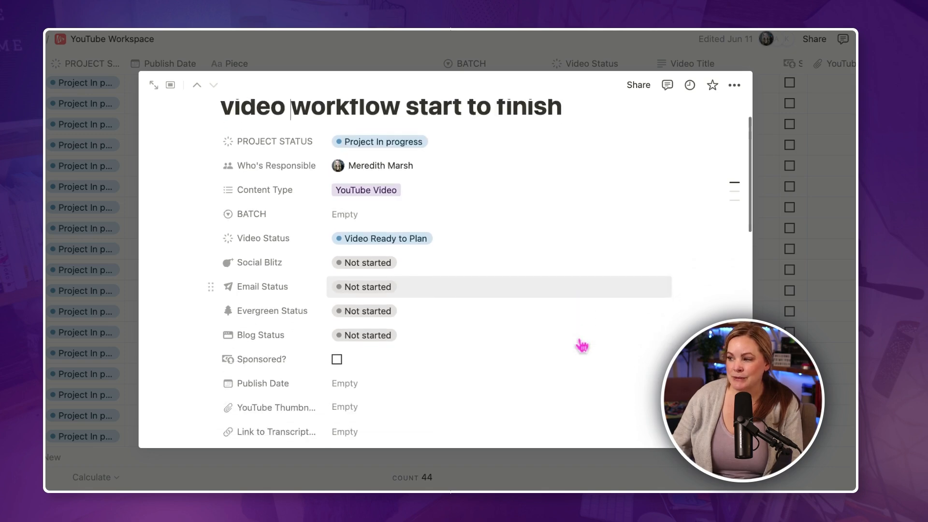
Step: Set the project page's Publish Date property to 06/20/2024 from the calendar popup
scroll("down", 3)
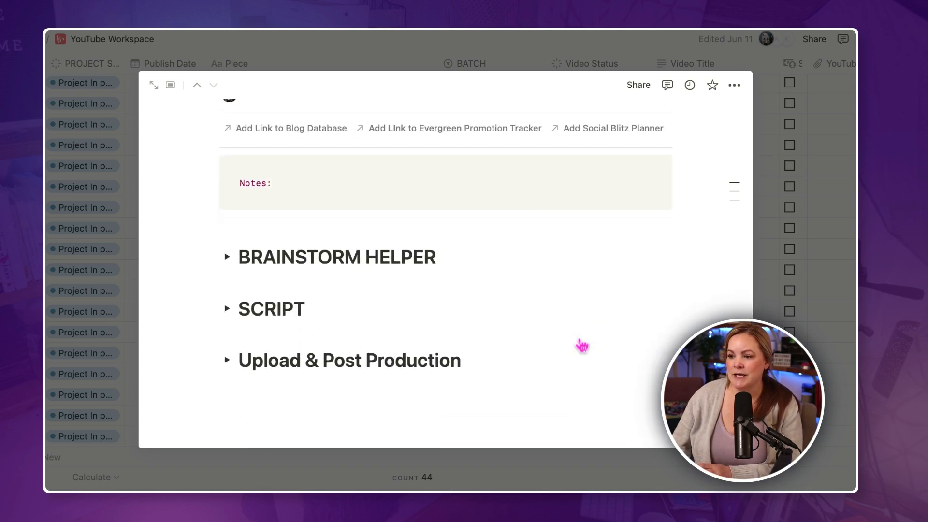
scroll("up", 3)
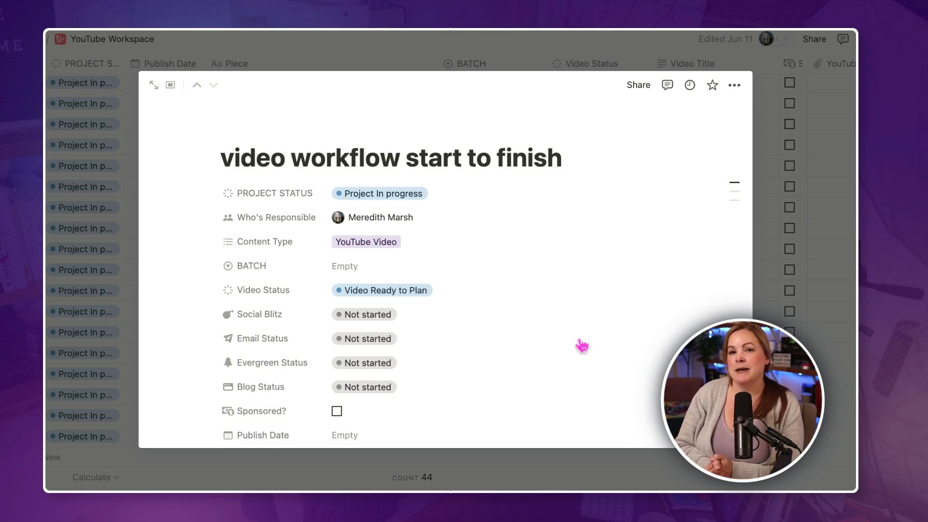
left_click(290, 157)
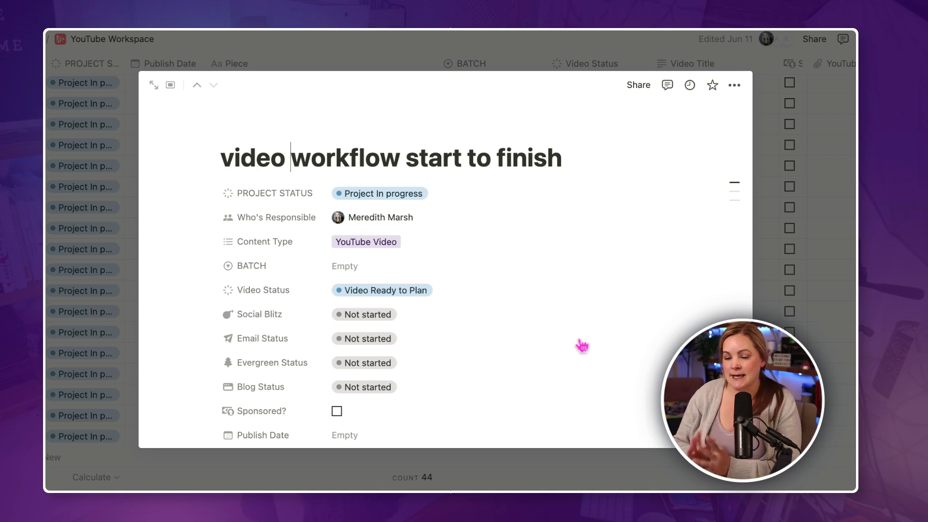
mouse_move(471, 206)
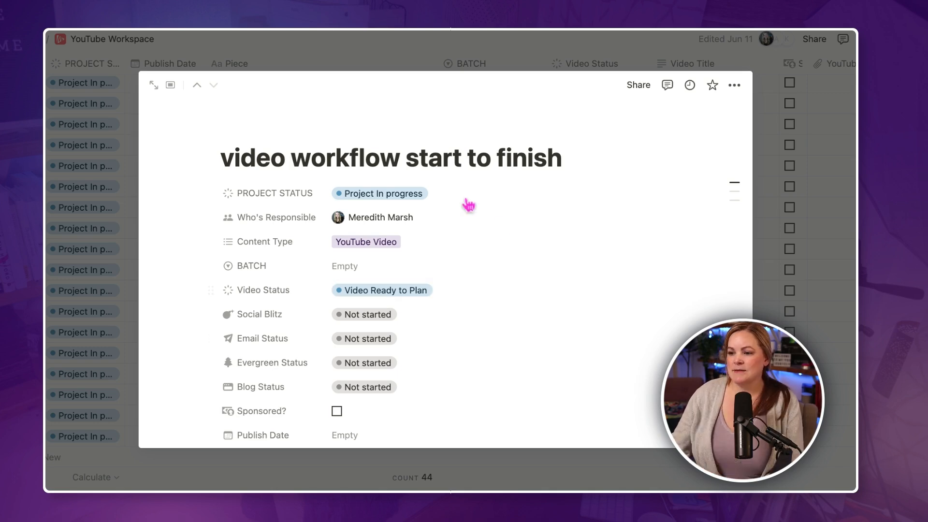
mouse_move(403, 376)
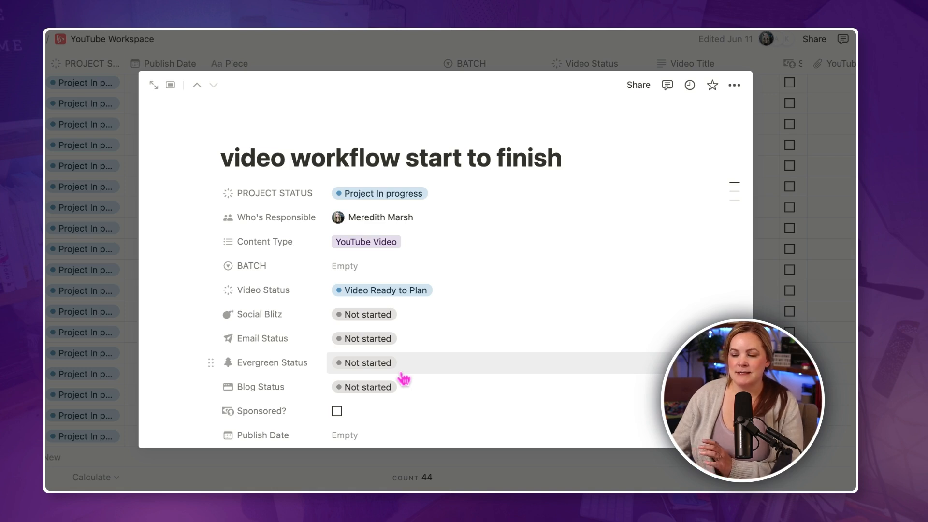
scroll("down", 3)
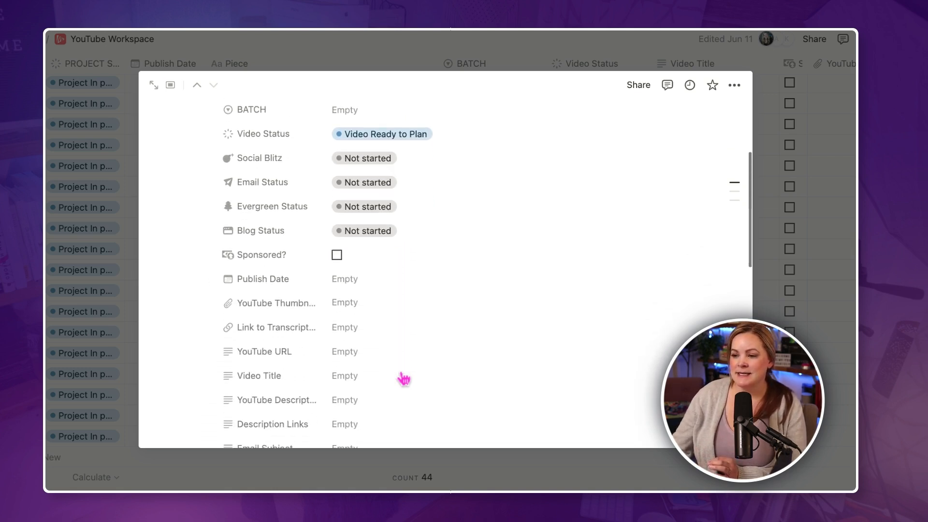
scroll("down", 3)
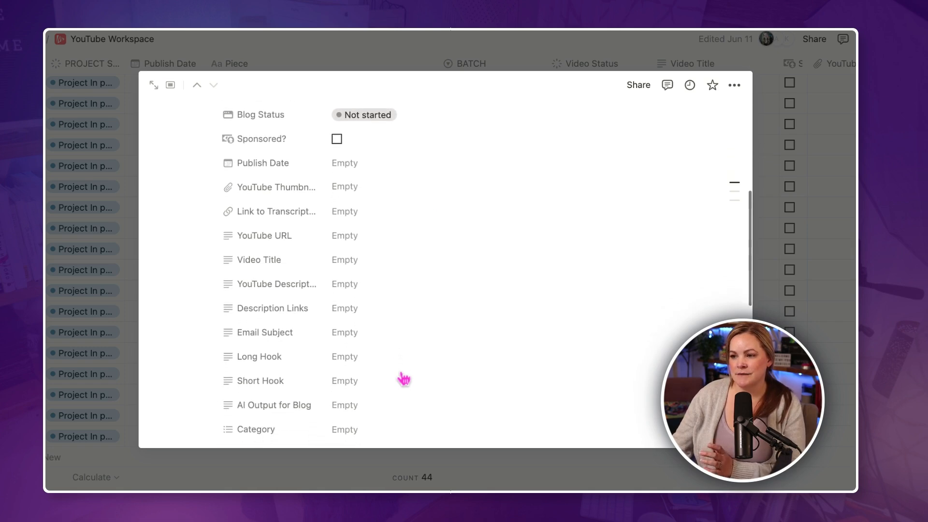
scroll("down", 3)
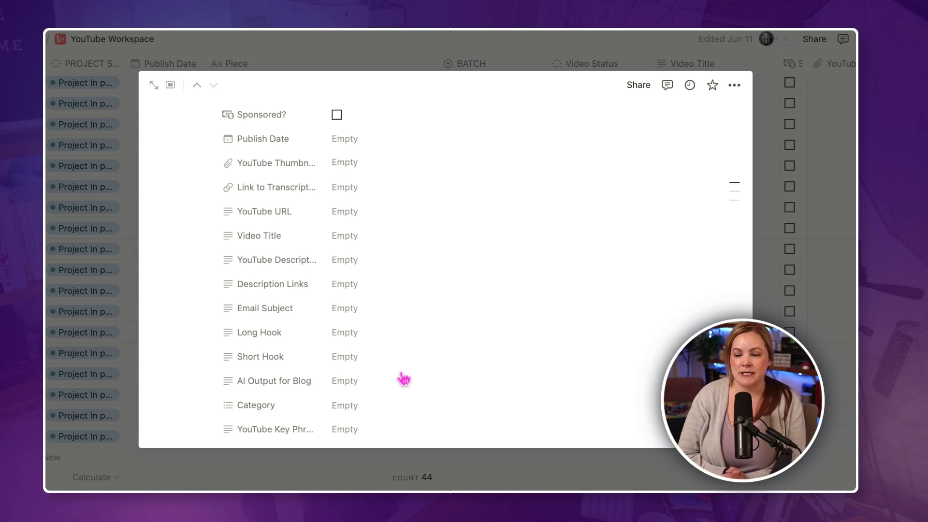
mouse_move(338, 115)
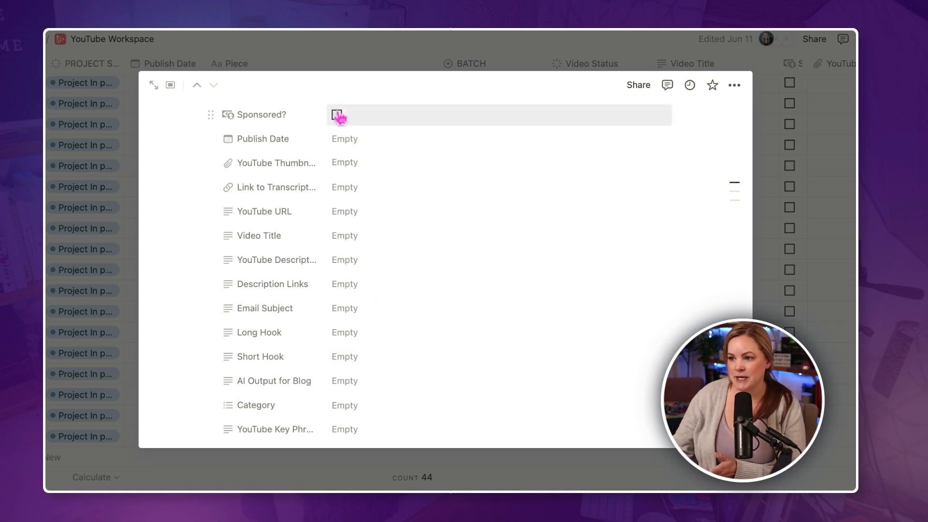
left_click(345, 138)
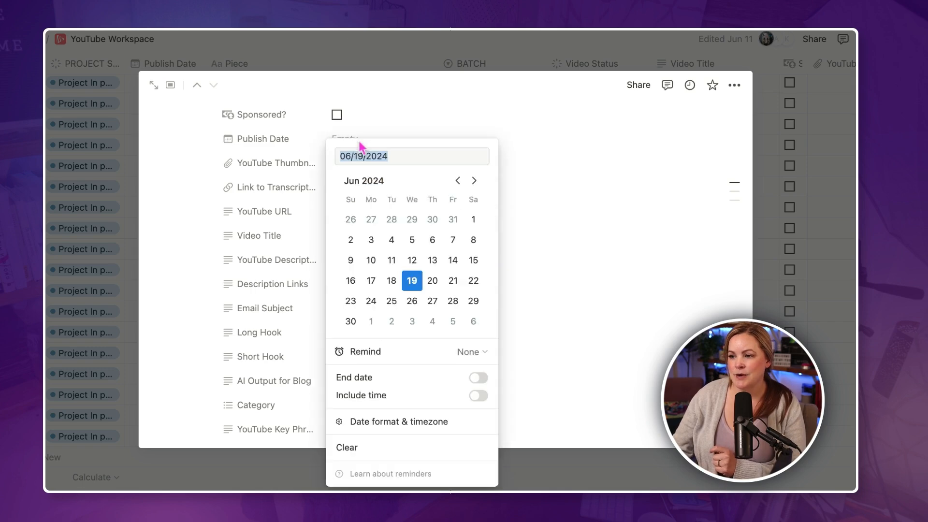
left_click(433, 280)
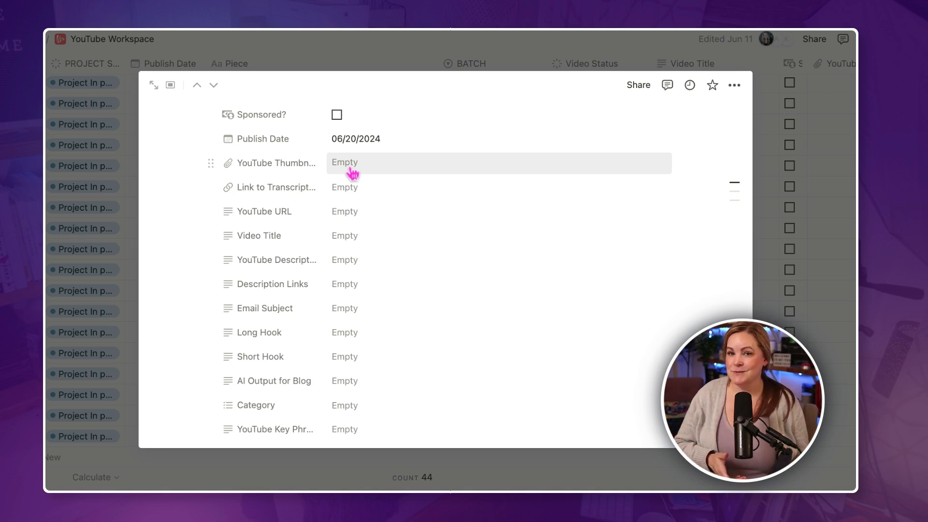
mouse_move(353, 242)
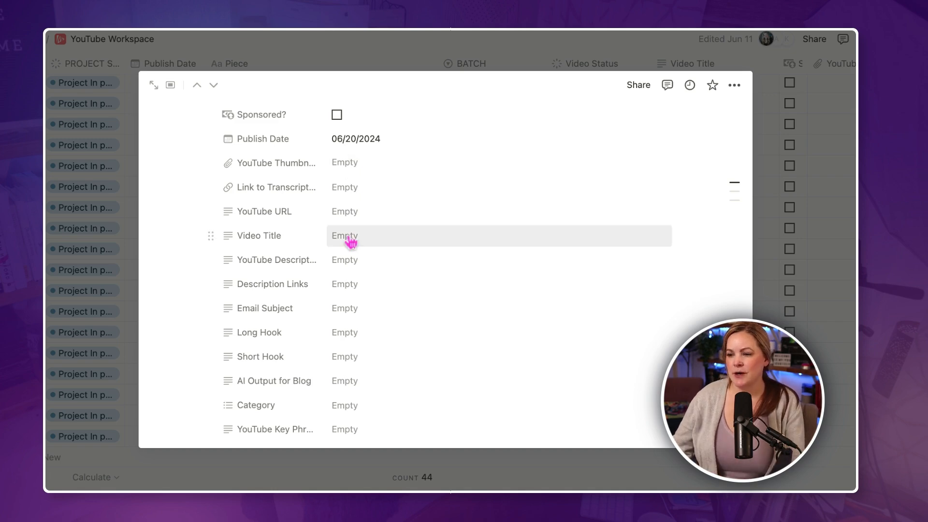
Step: Fill the Video Title property with 'My EXACT Video...' about the creation workflow
scroll("up", 3)
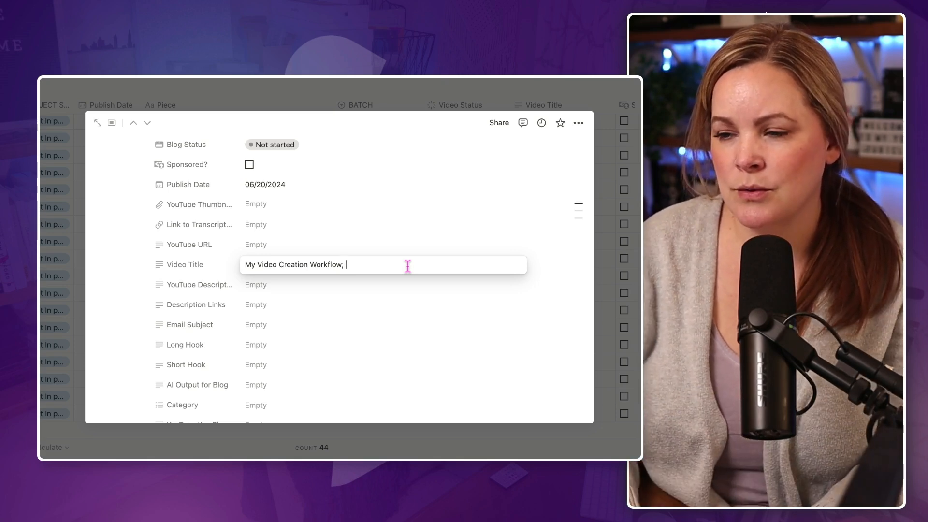
type("My")
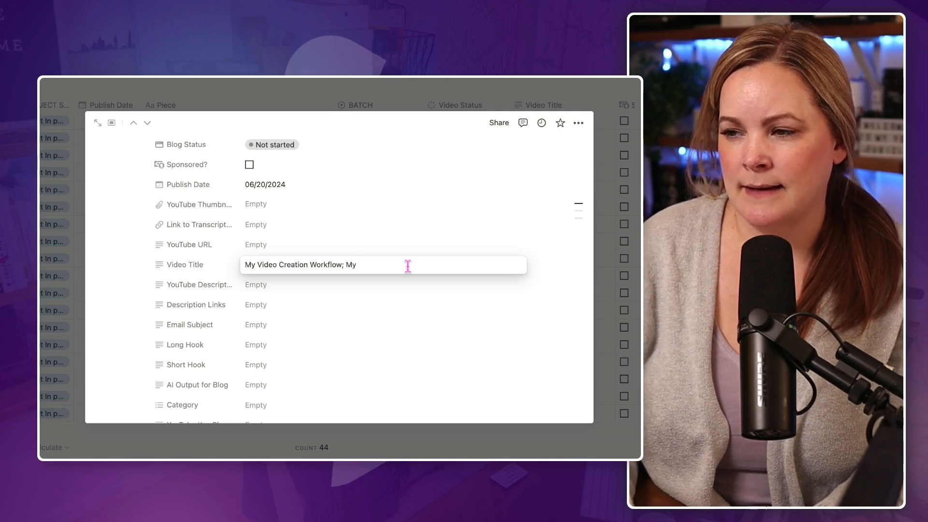
type("EXACT Vid")
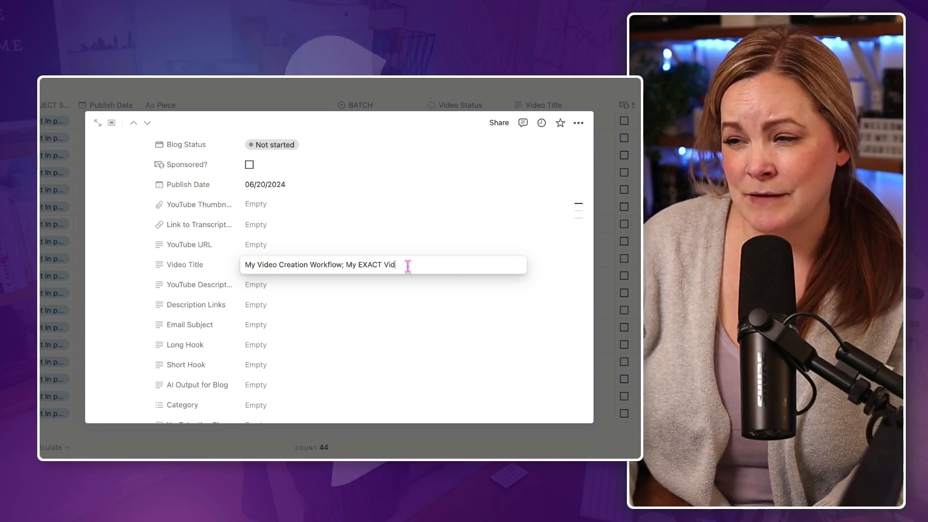
type("eo")
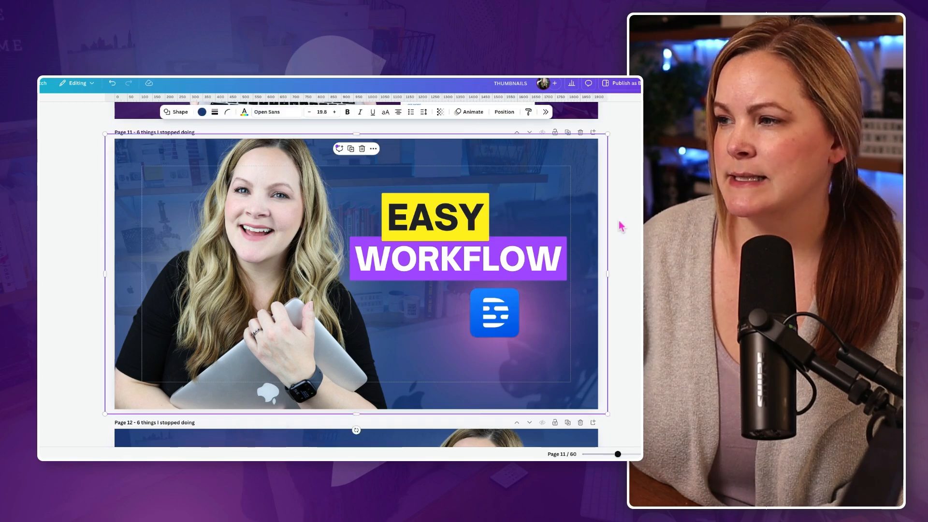
Step: Set the EASY WORKFLOW thumbnail to download as a PNG of only the current page
left_click(621, 82)
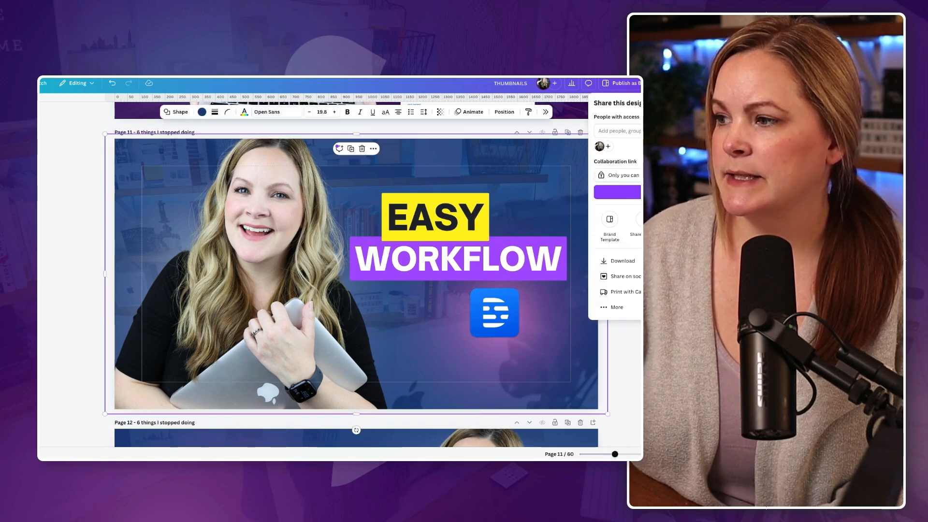
left_click(622, 261)
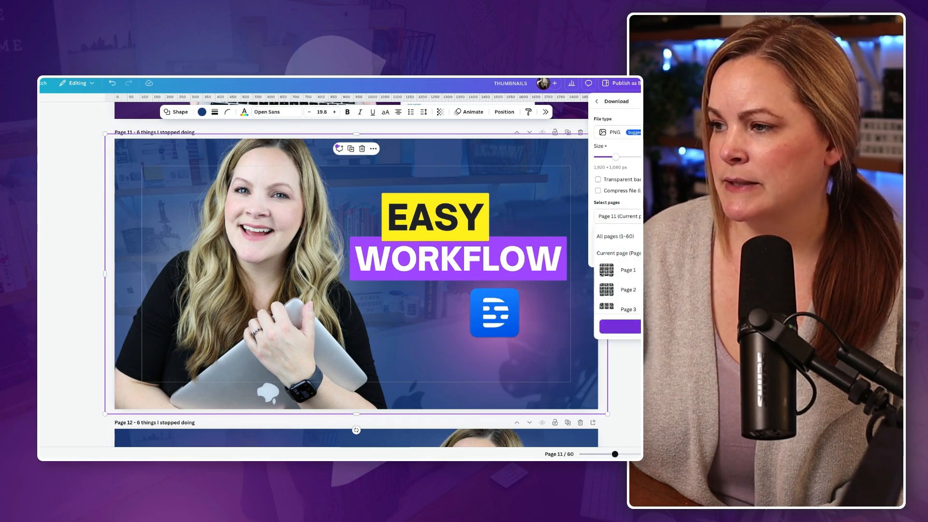
left_click(619, 216)
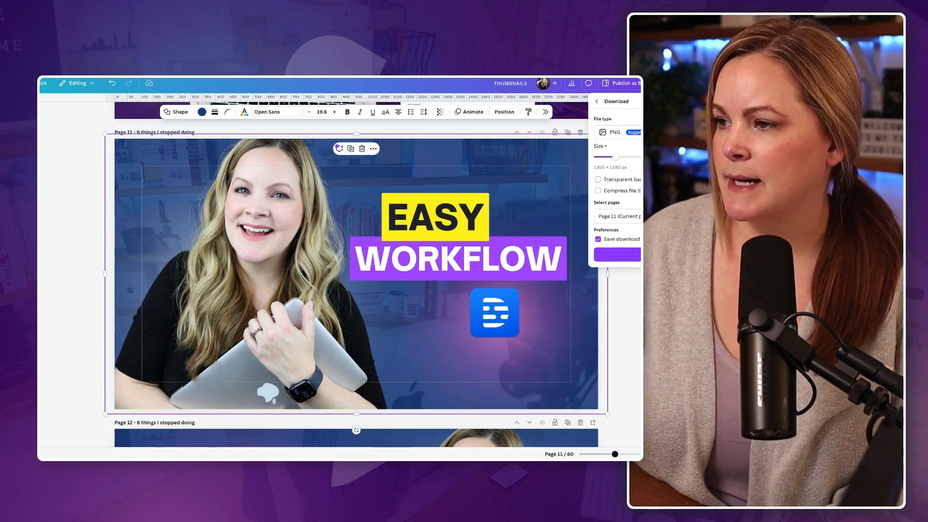
left_click(616, 132)
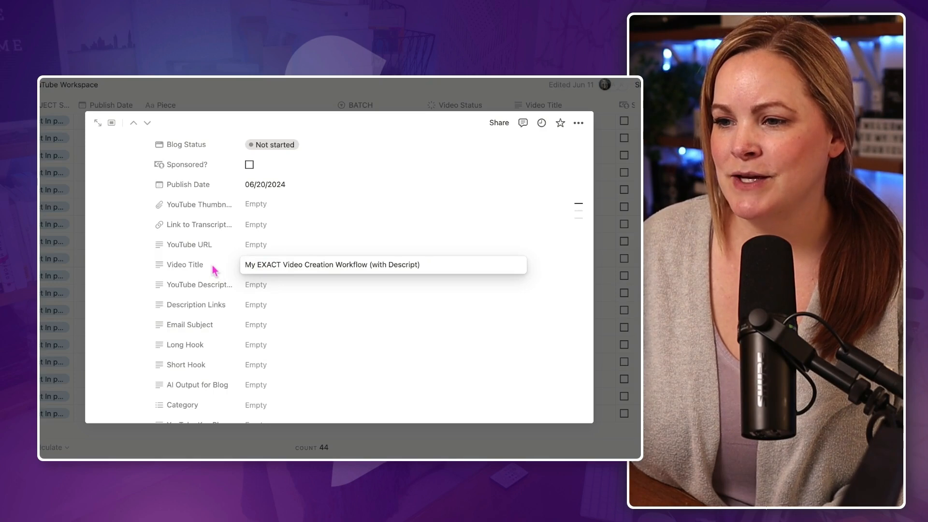
Step: Upload the downloaded thumbnail image into the YouTube Thumbnail property
left_click(255, 204)
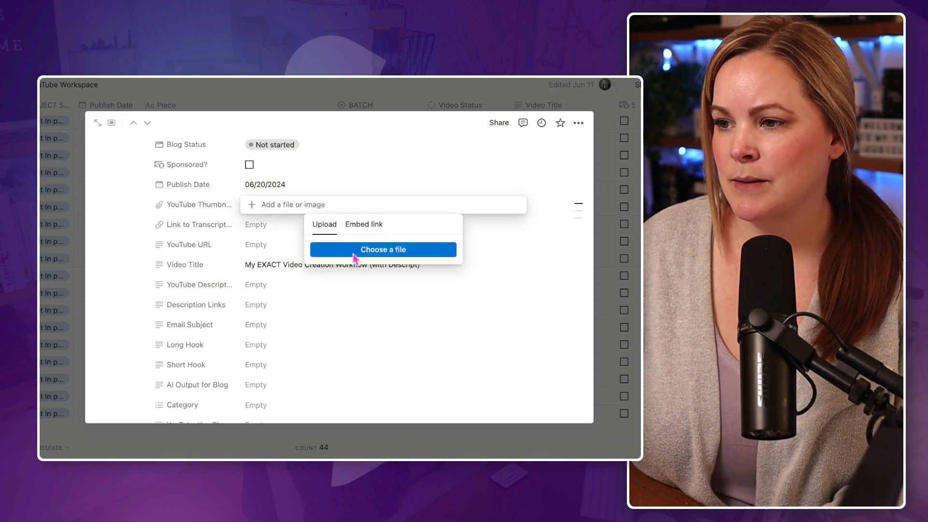
mouse_move(412, 279)
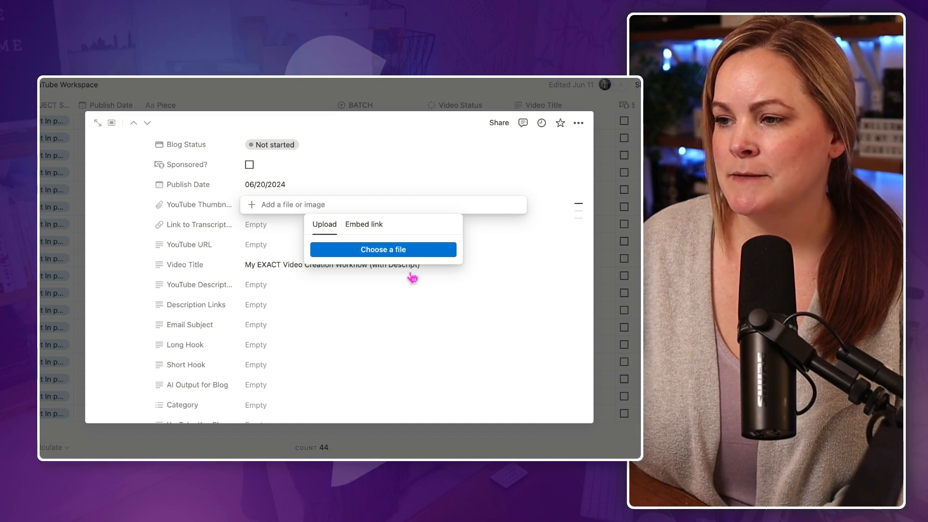
mouse_move(385, 249)
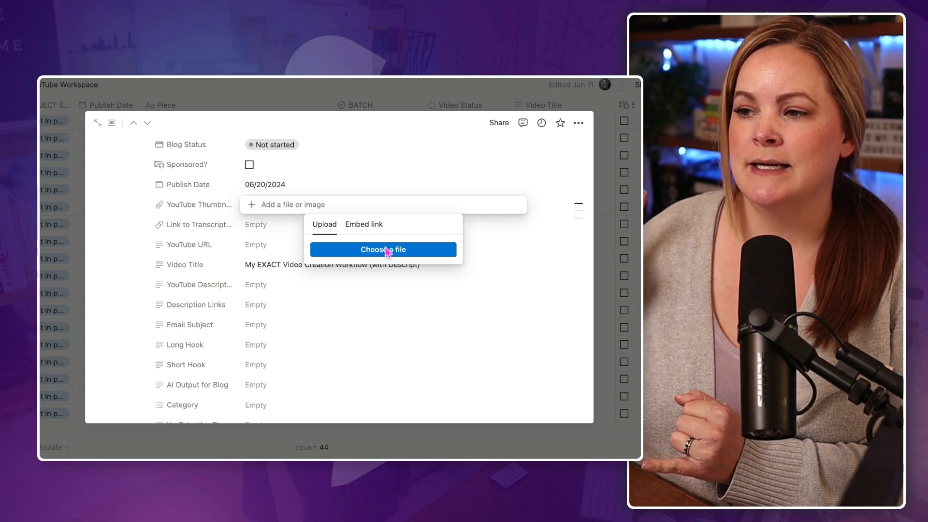
left_click(384, 249)
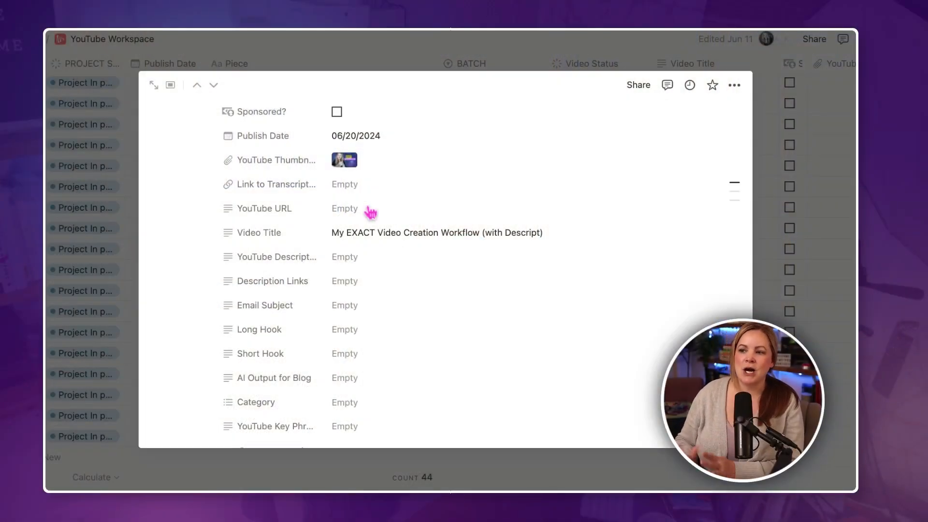
mouse_move(349, 179)
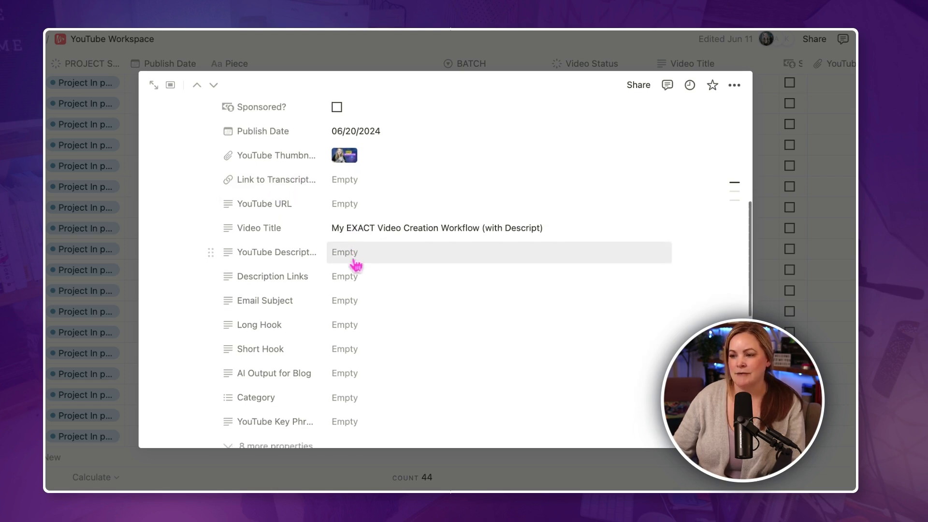
Step: Enter the YouTube Description about walking through the video creation workflow start to finish
left_click(356, 253)
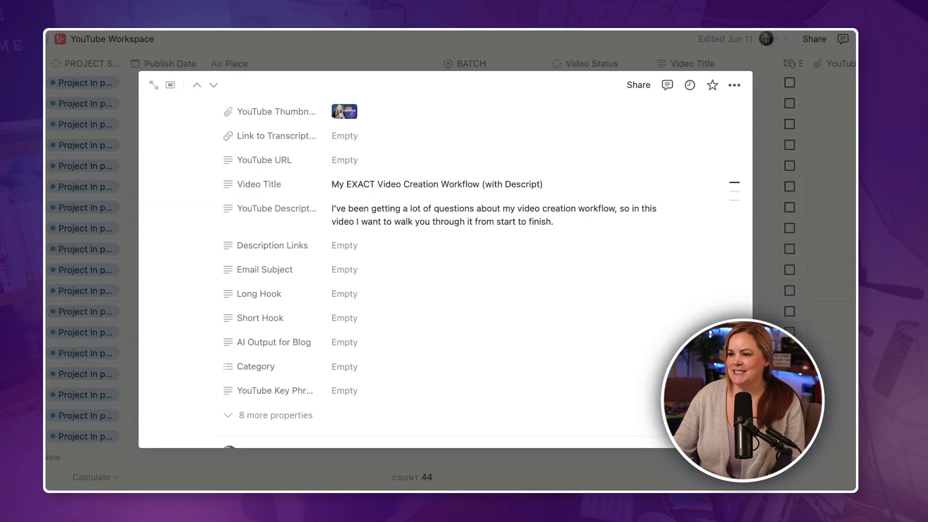
scroll("down", 3)
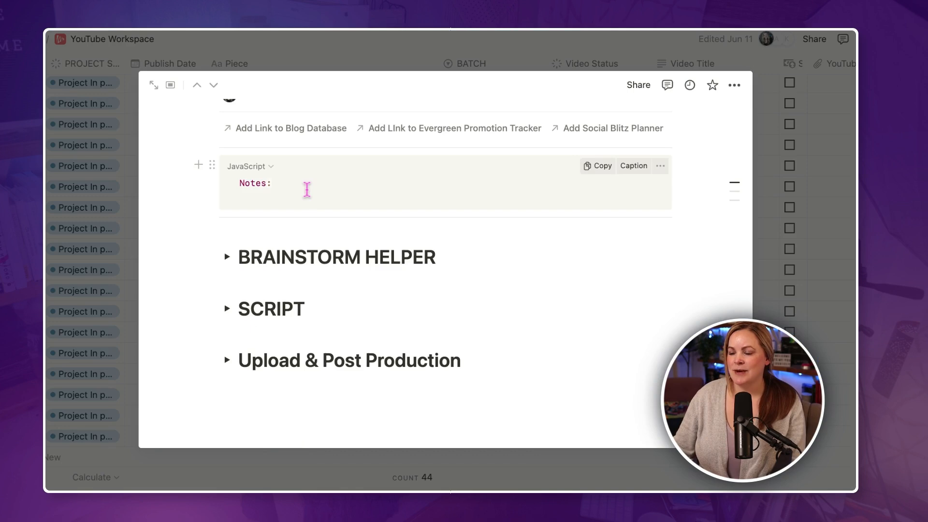
Step: Write the note 'planning in Notion, recording steps, then editing steps, then uploading?' in the code block
left_click(279, 183)
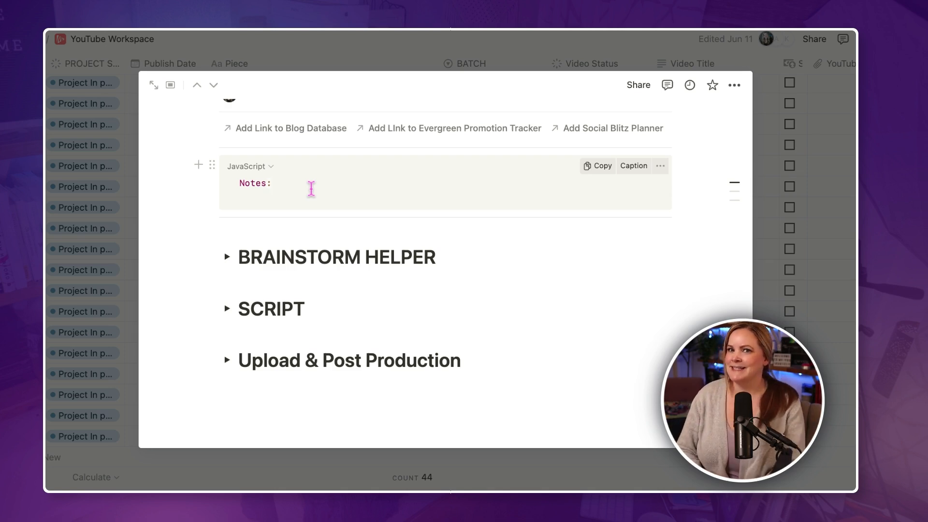
left_click(278, 183)
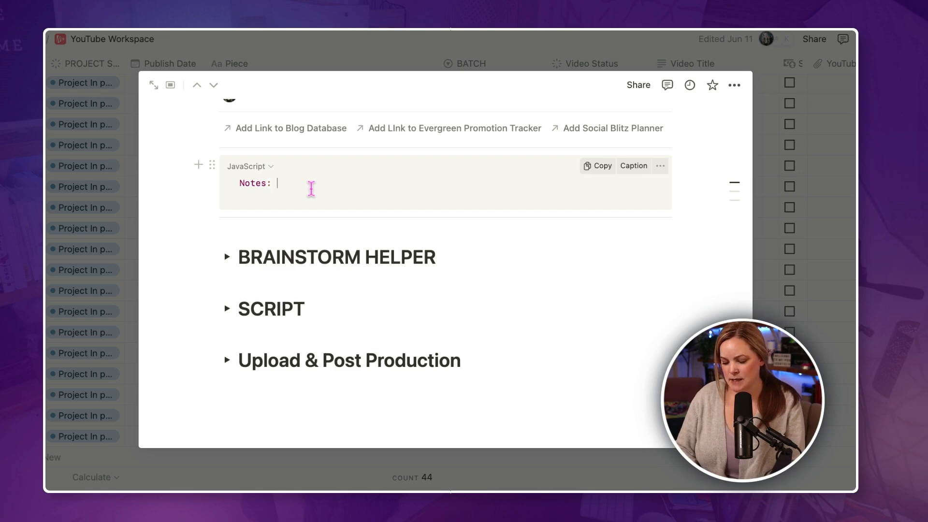
type("planning in d")
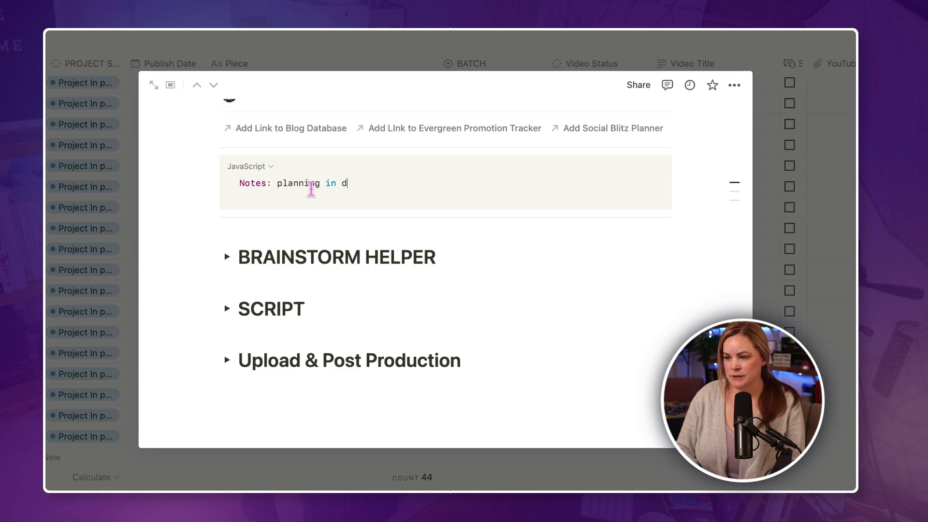
type("Notion,")
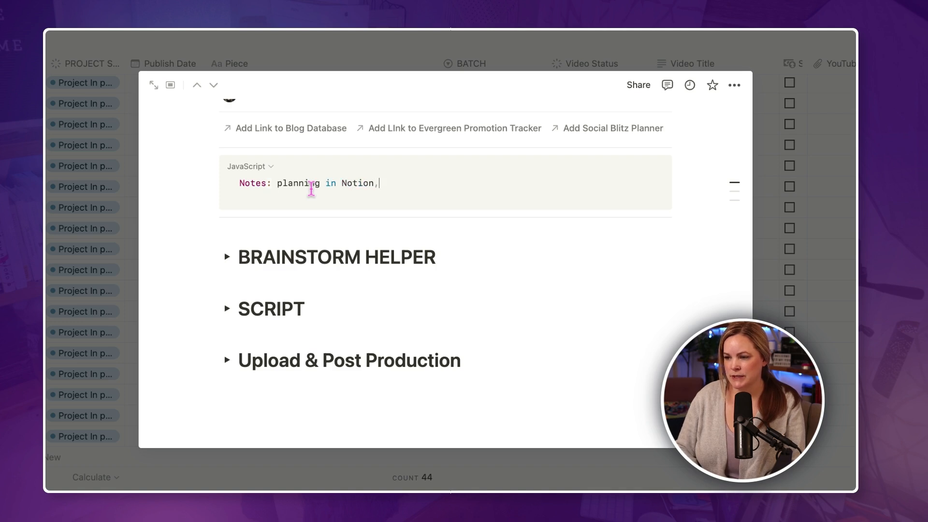
type("recording ste")
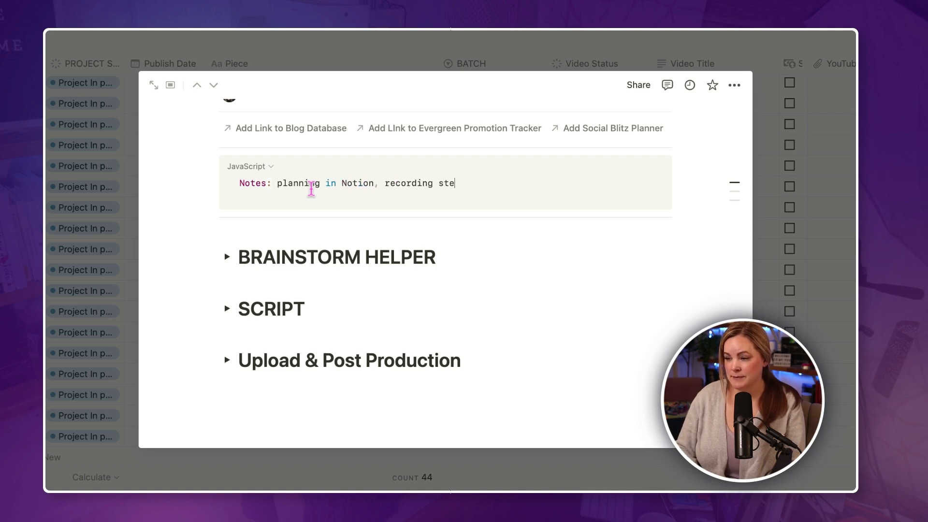
type("ps, then editing ste")
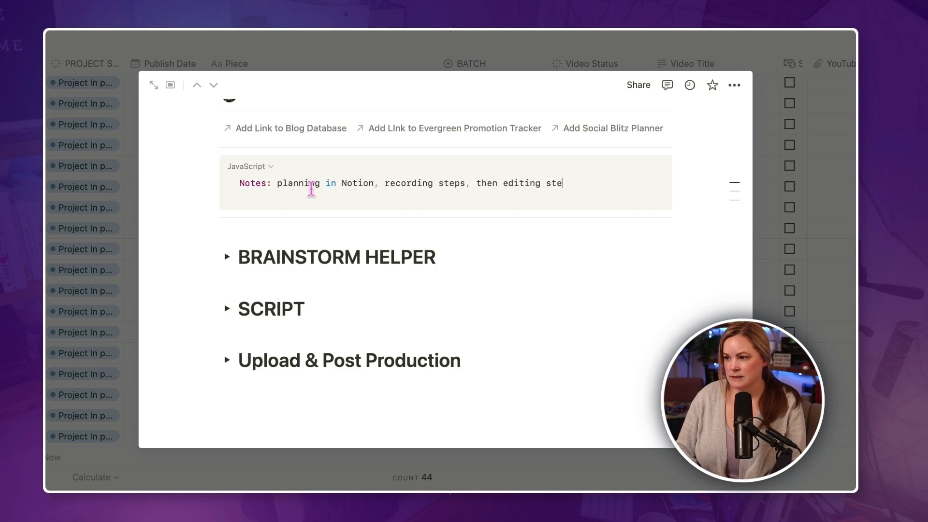
type("ps, then uploading?")
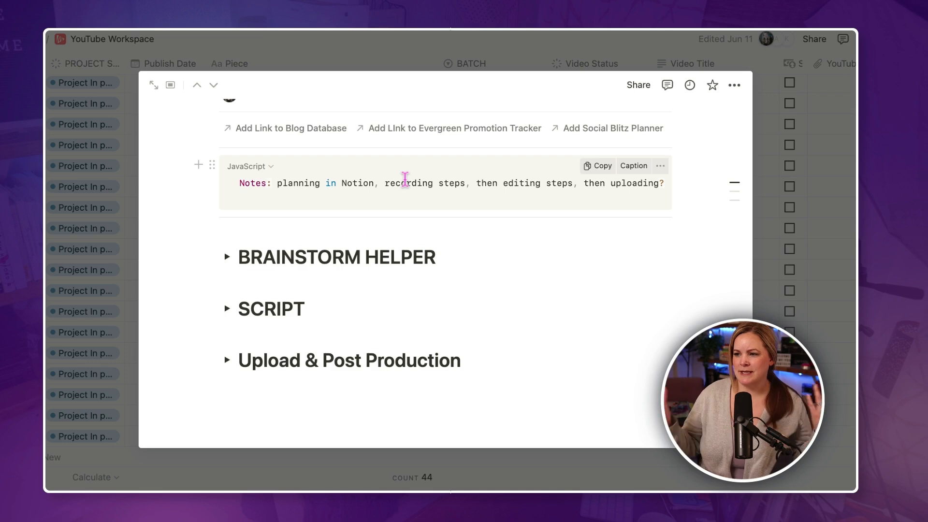
mouse_move(230, 256)
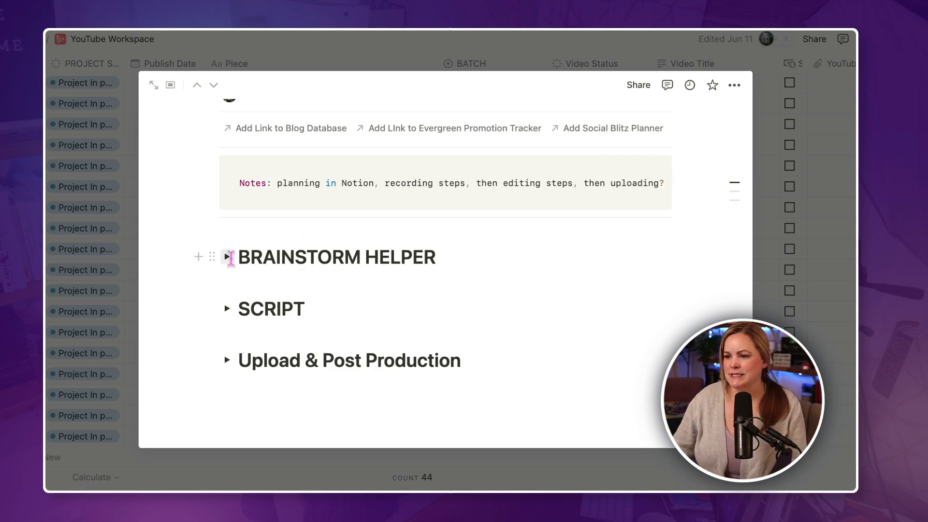
left_click(226, 257)
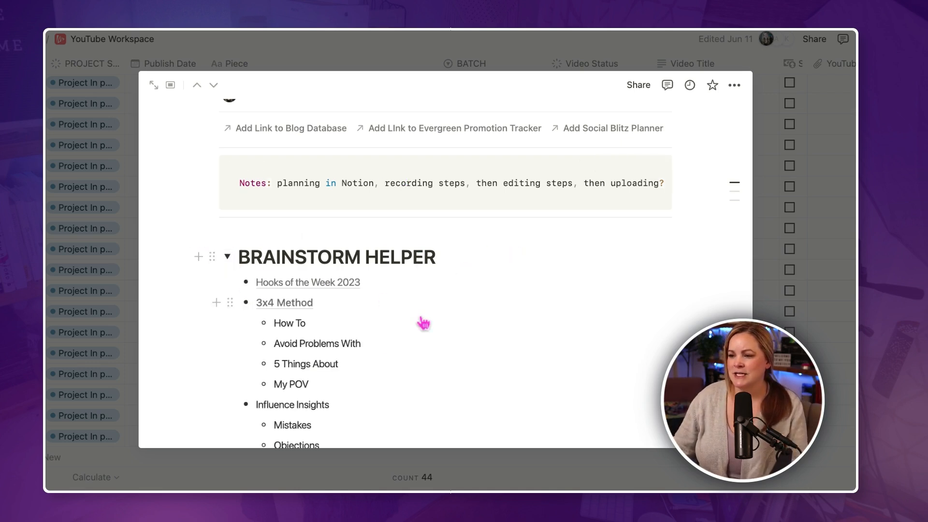
scroll("down", 3)
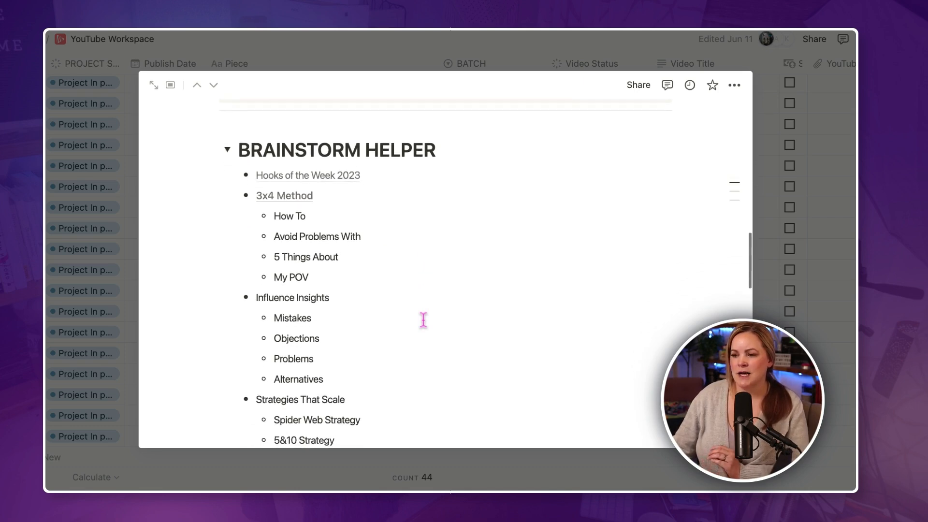
scroll("down", 3)
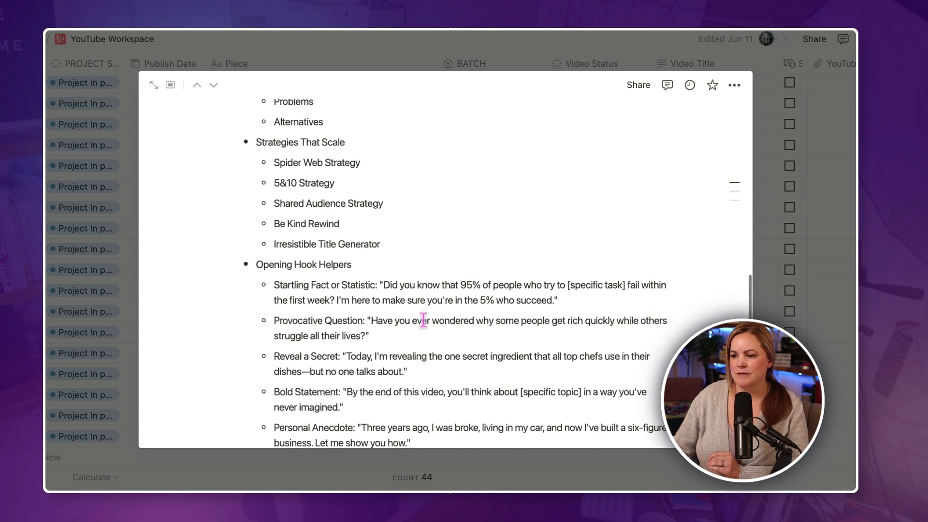
scroll("up", 3)
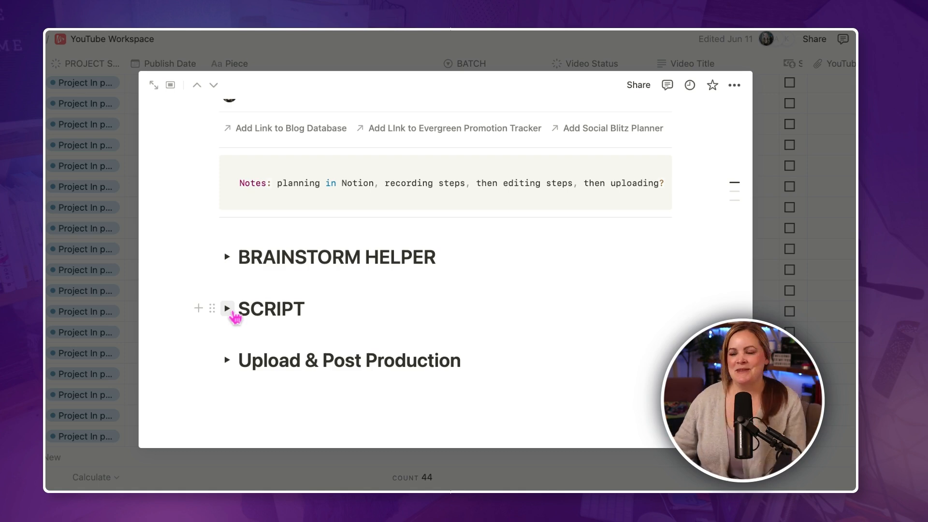
mouse_move(246, 257)
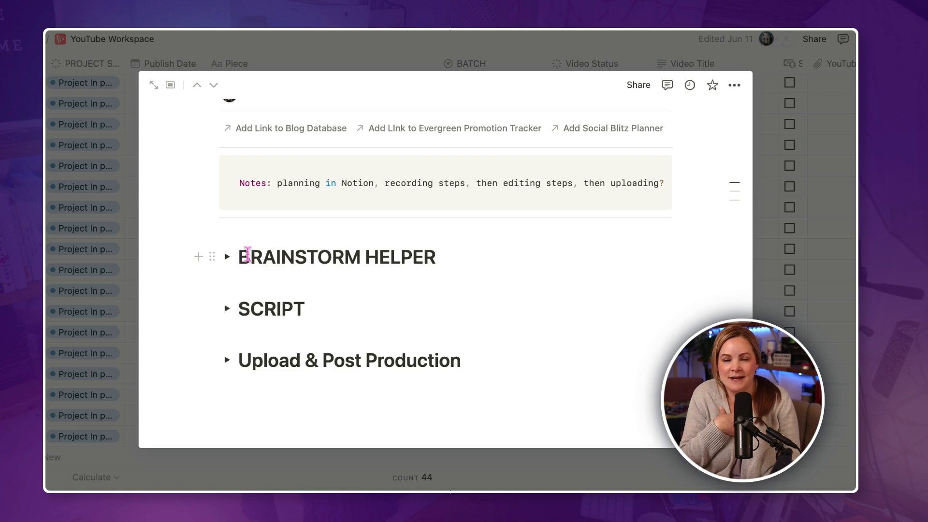
mouse_move(231, 313)
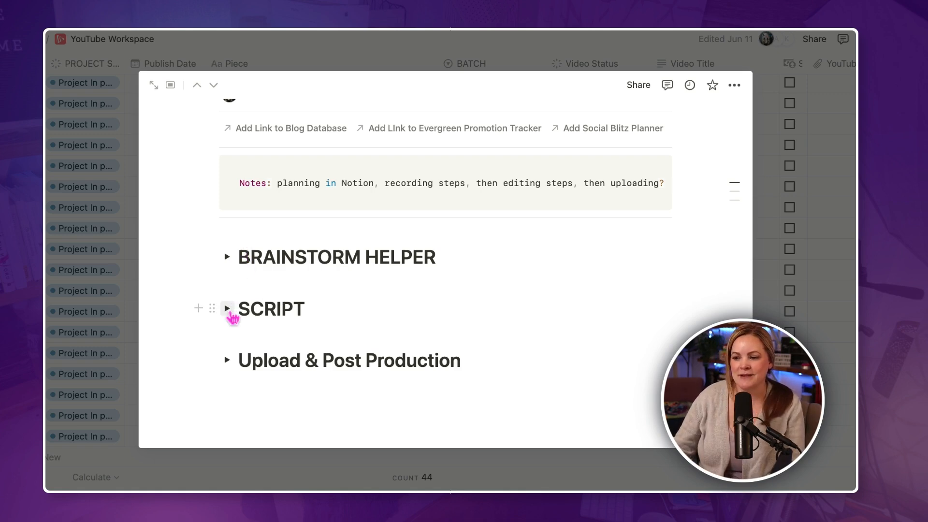
Step: Expand the SCRIPT section and insert the Tutorial Fill-In-The-Blank script outline
left_click(227, 309)
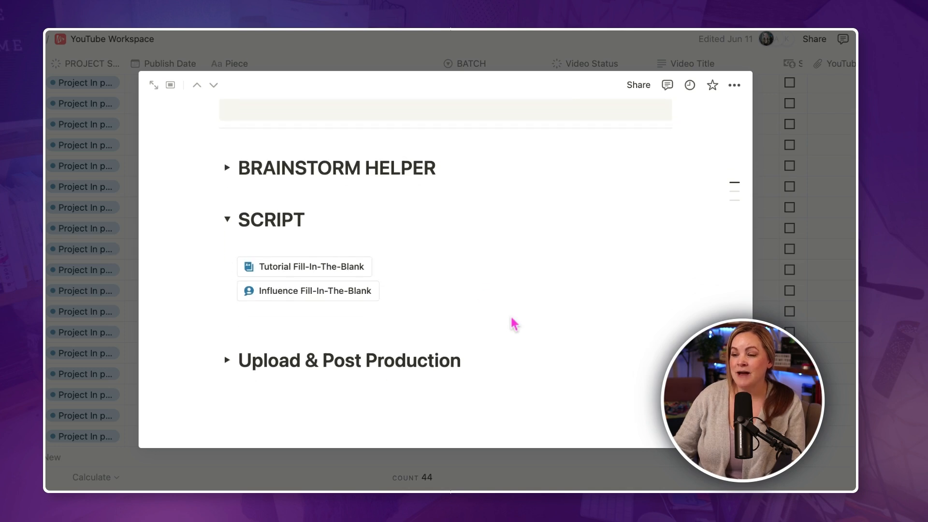
mouse_move(319, 317)
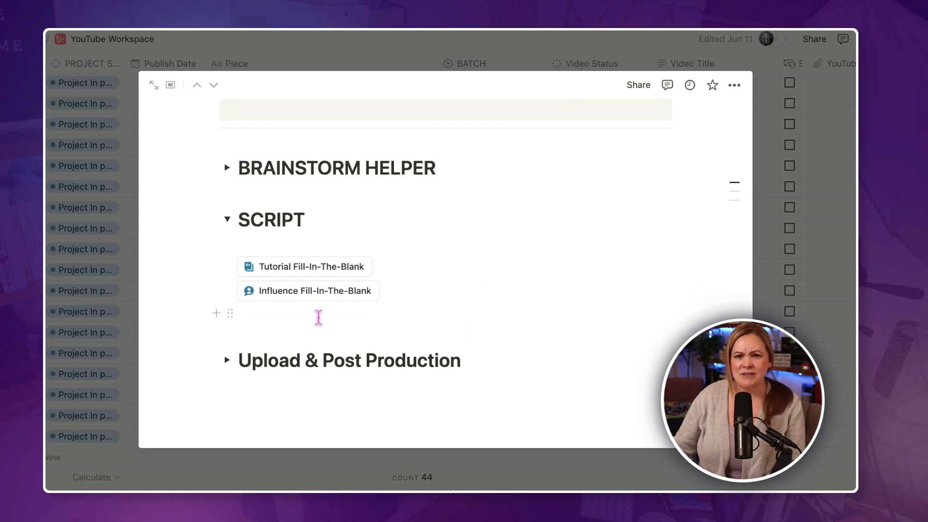
mouse_move(305, 267)
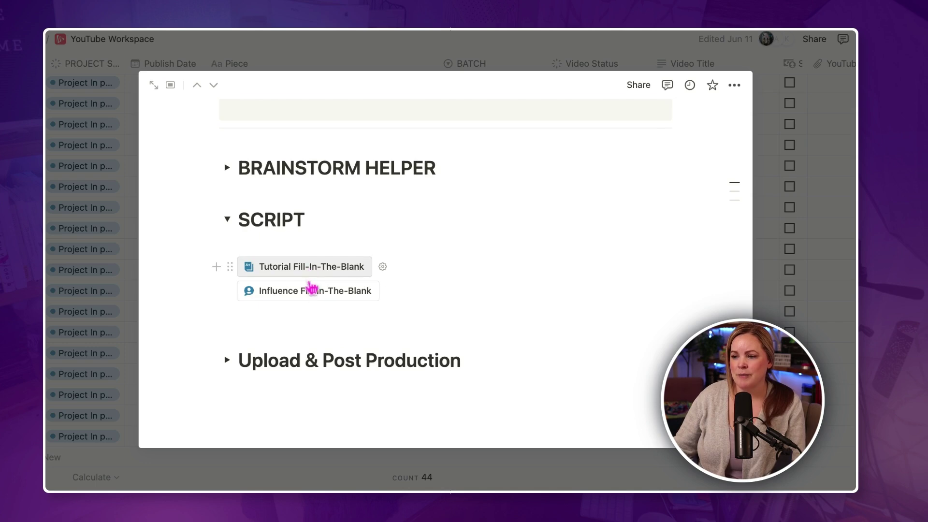
mouse_move(304, 274)
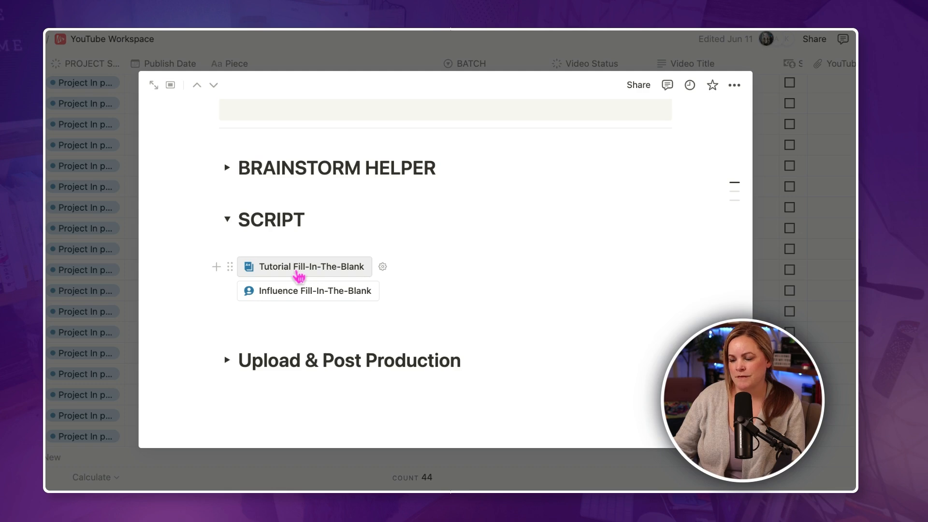
left_click(311, 267)
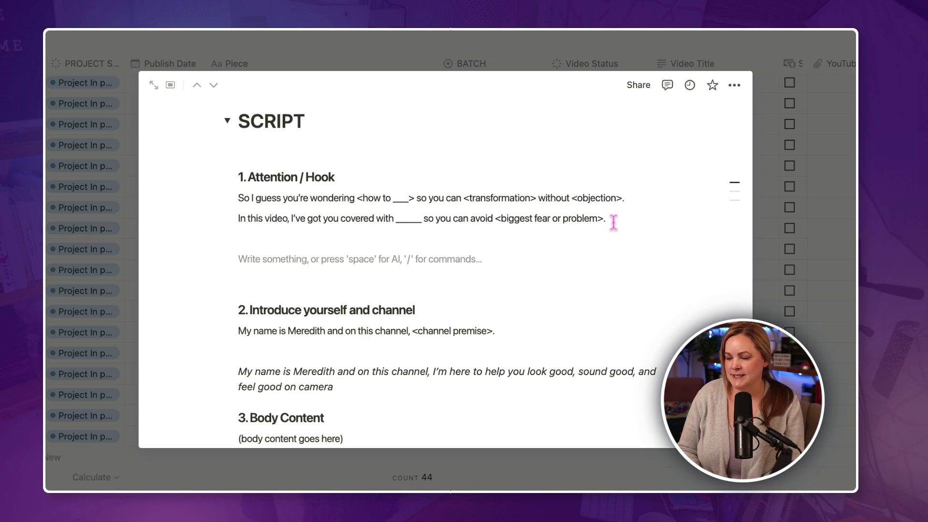
Step: Add the hook line about questions on the video creation workflow from start to finish
type("I've got a lot of questions about my video creation workflow from start to finish, and today, that's what we're doing!")
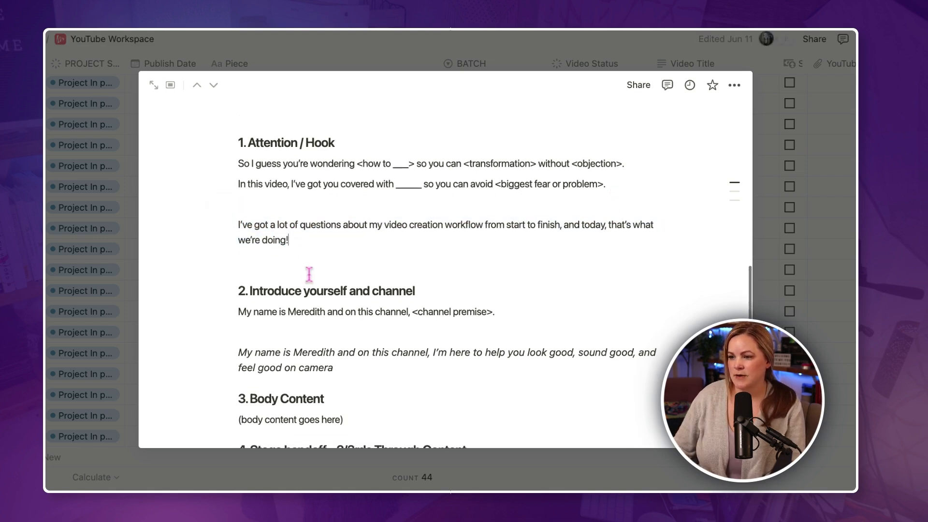
scroll("down", 3)
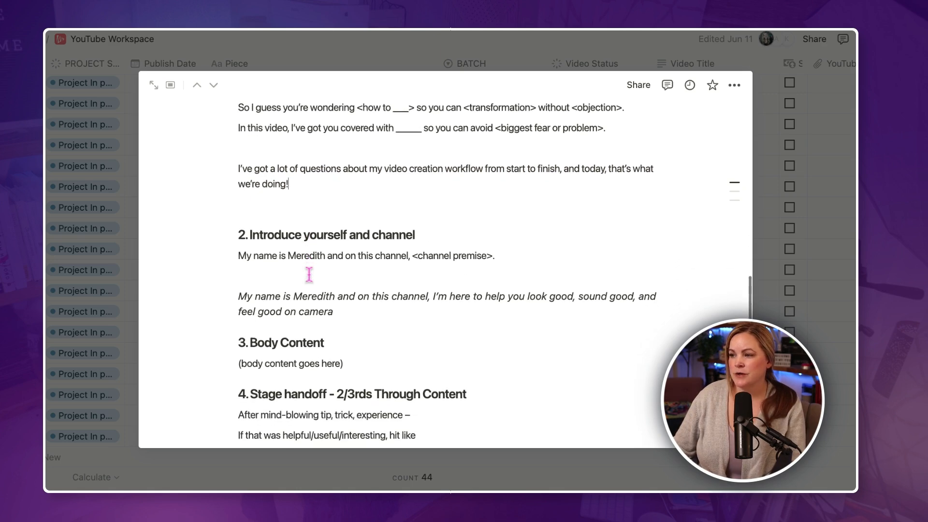
scroll("down", 3)
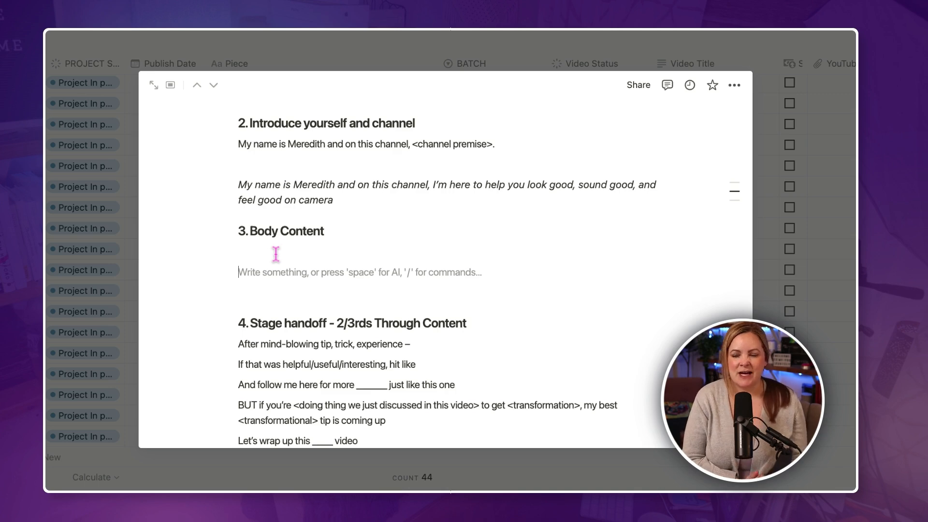
Step: Scroll through the Body Content, Stage handoff and Hand off sections of the script
scroll("down", 3)
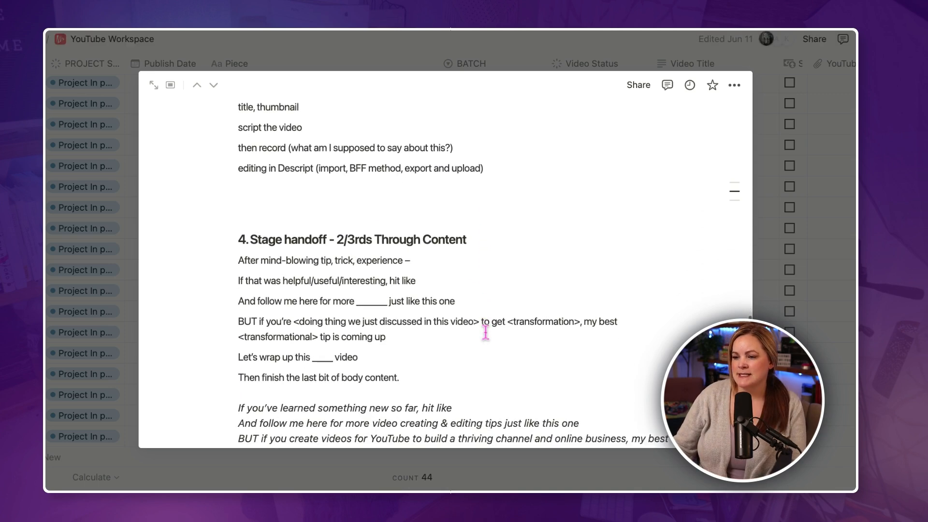
scroll("down", 3)
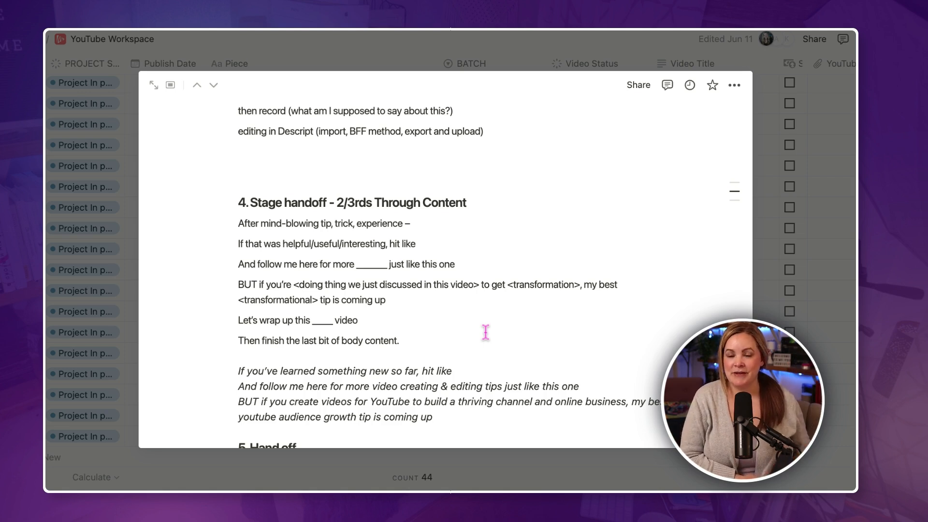
scroll("down", 3)
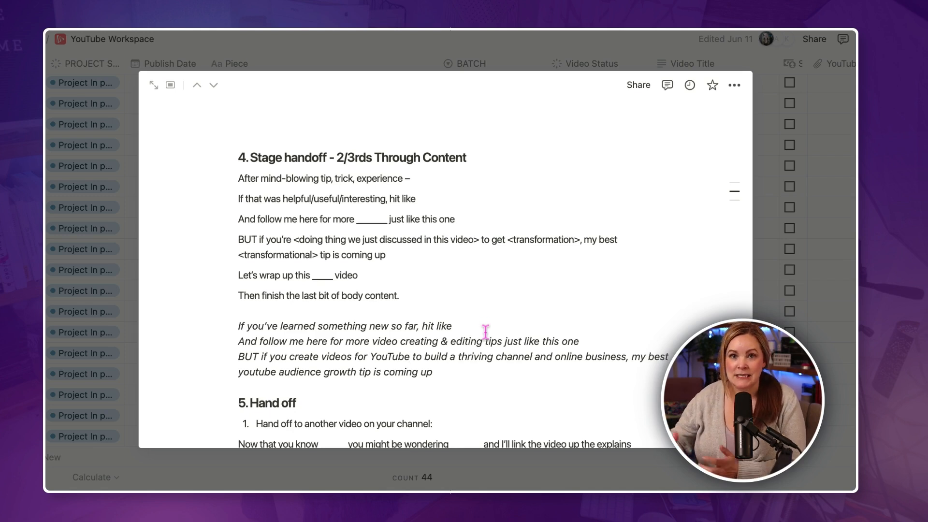
scroll("down", 3)
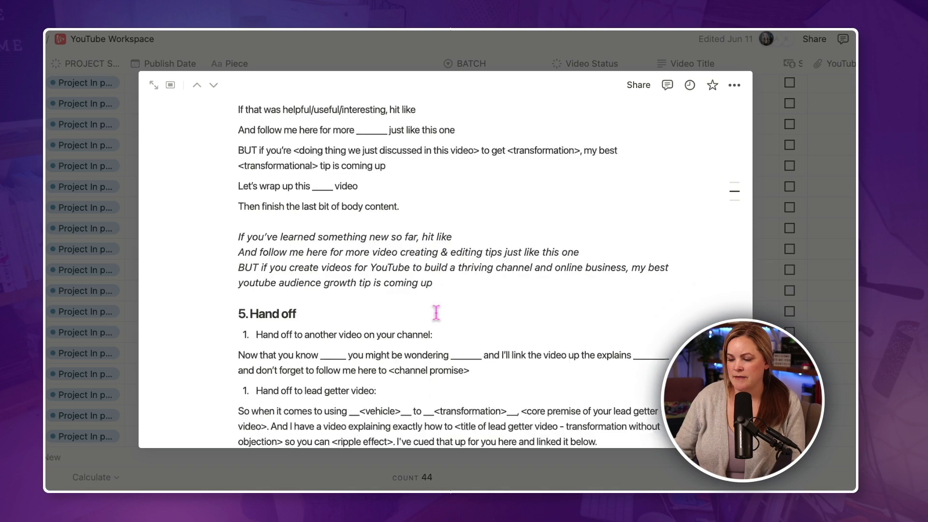
scroll("down", 3)
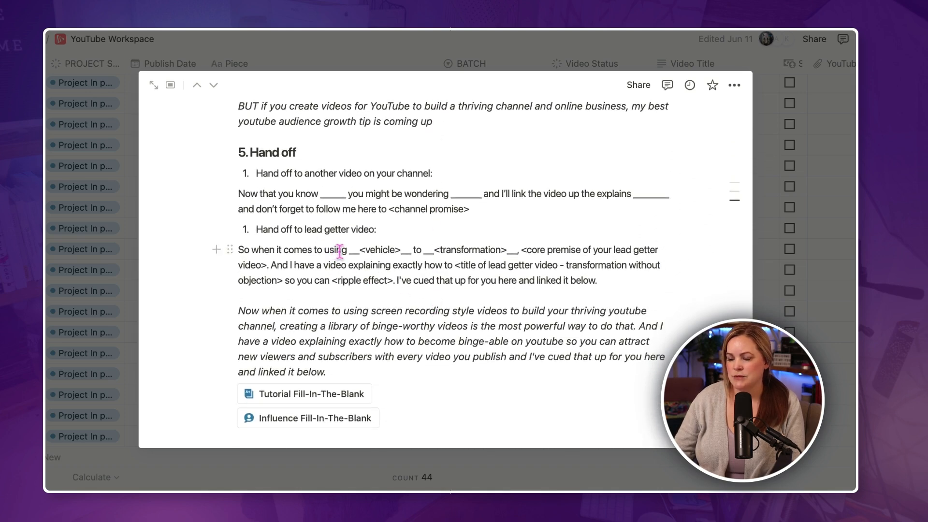
scroll("down", 3)
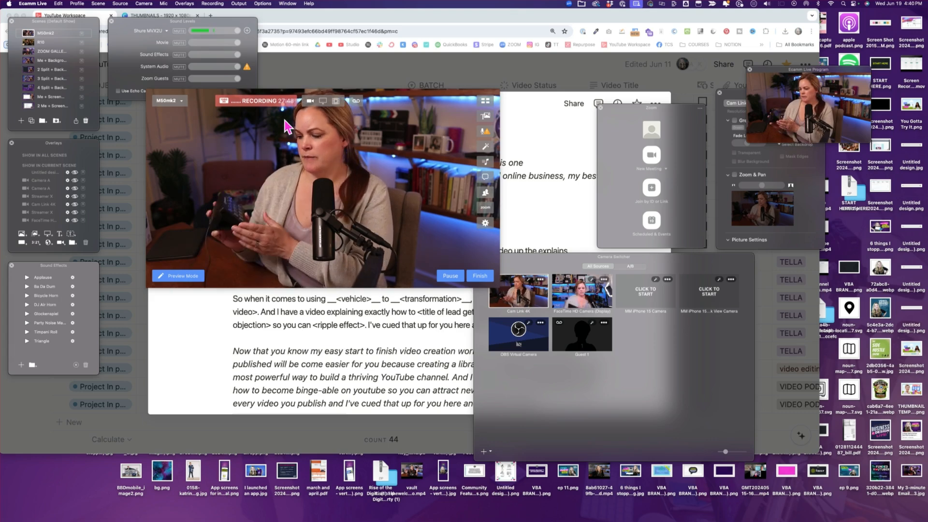
Step: Finish the Ecamm Live recording and switch to Descript's YOUTUBE project list
left_click(52, 105)
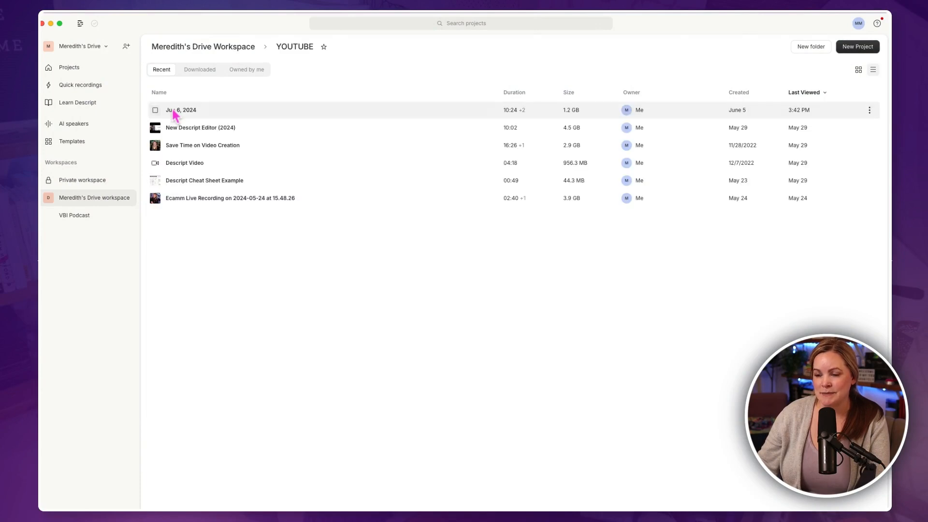
Step: Start a new video project and upload the Ecamm Live Recording from 2024-06-19 at 15.59.21
left_click(857, 47)
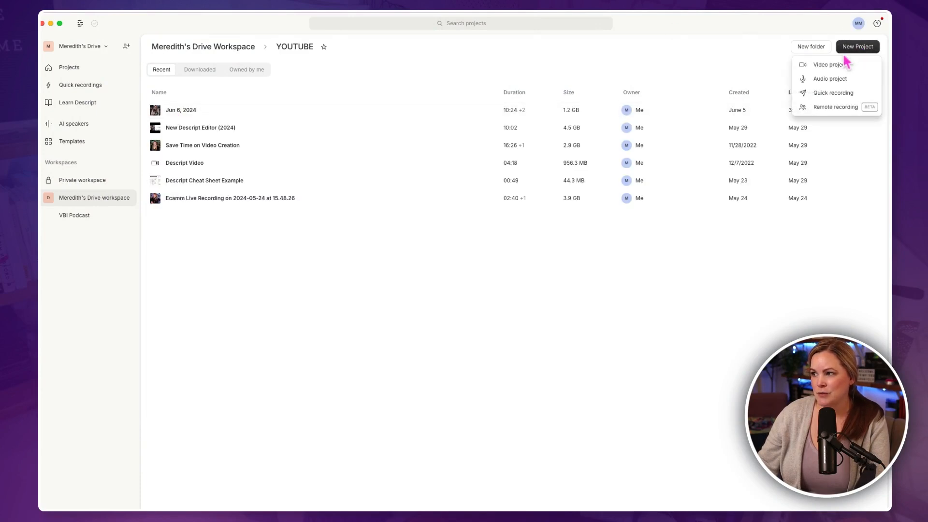
left_click(828, 64)
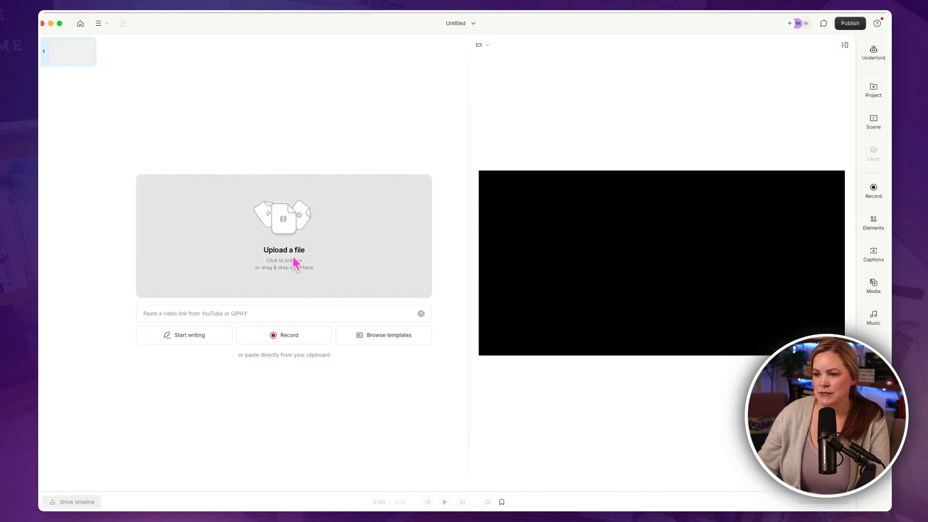
left_click(284, 249)
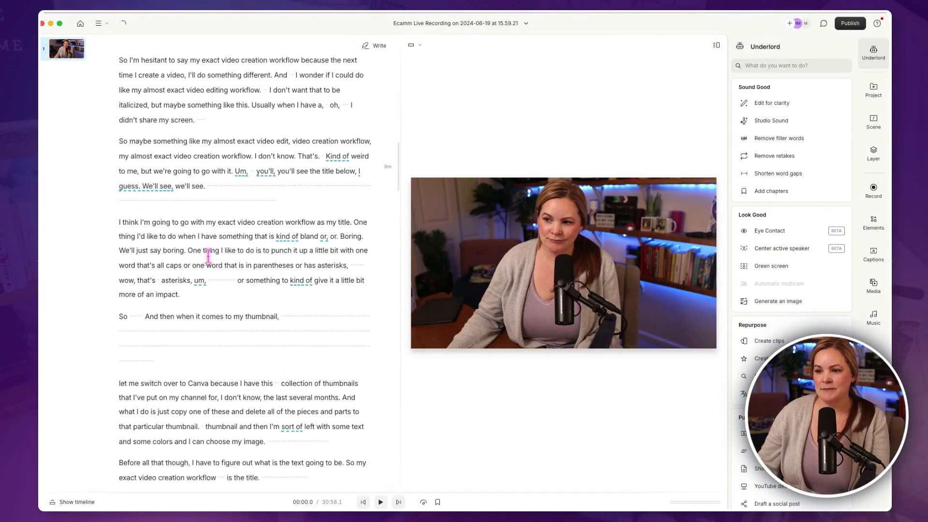
Step: Scroll the transcript and show the timeline with the recording's waveform beneath it
scroll("down", 3)
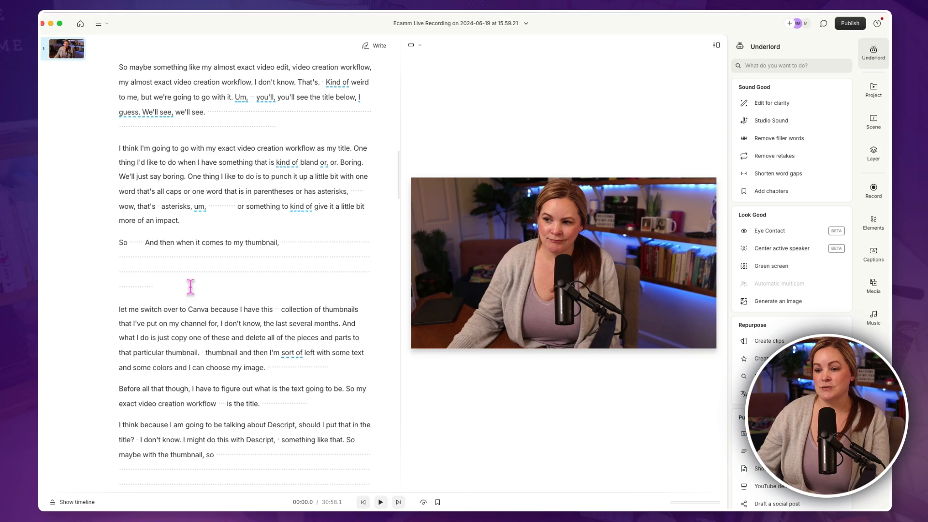
left_click(71, 502)
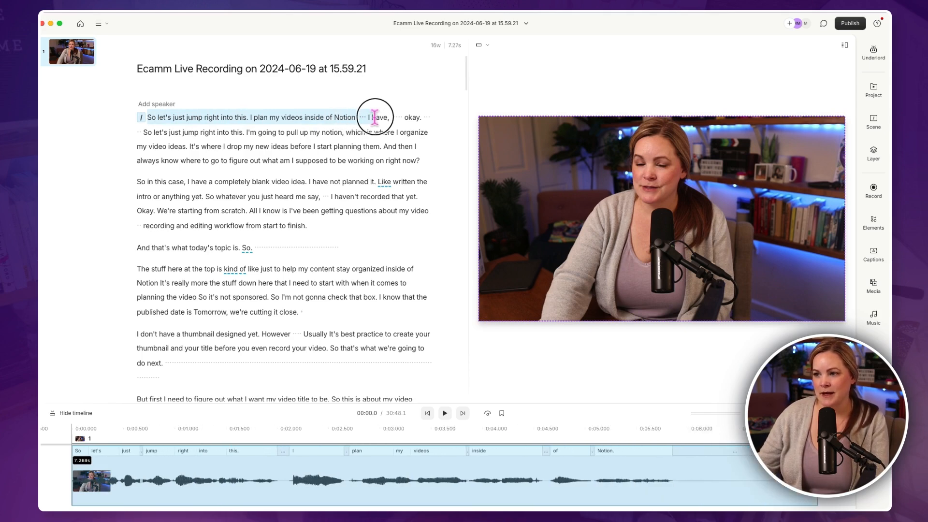
left_click(443, 412)
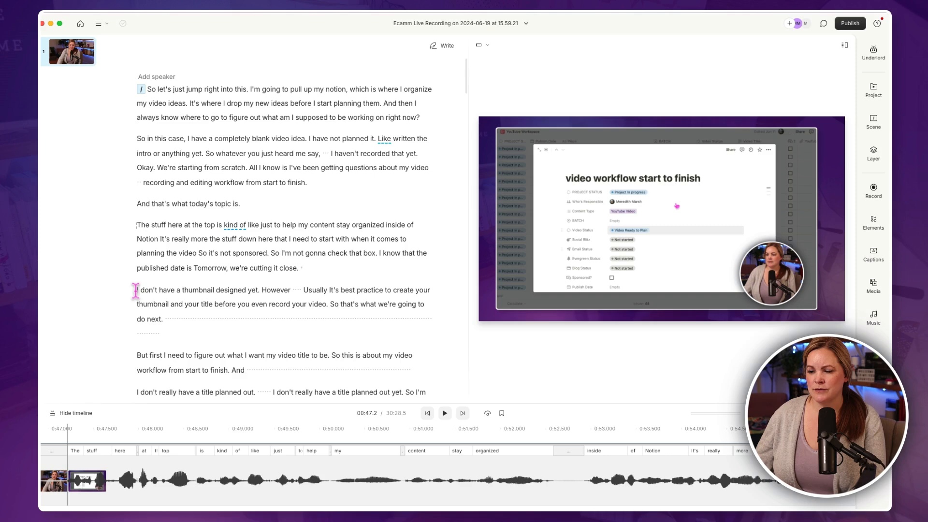
scroll("down", 3)
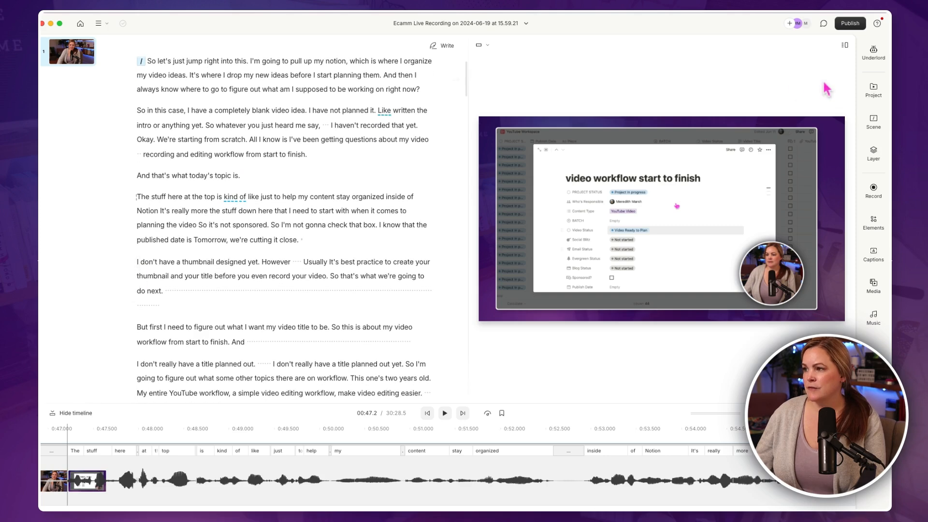
Step: Run Shorten word gaps at 0.5 seconds repeatedly until no long pauses remain, cutting the recording to 17:20
left_click(873, 52)
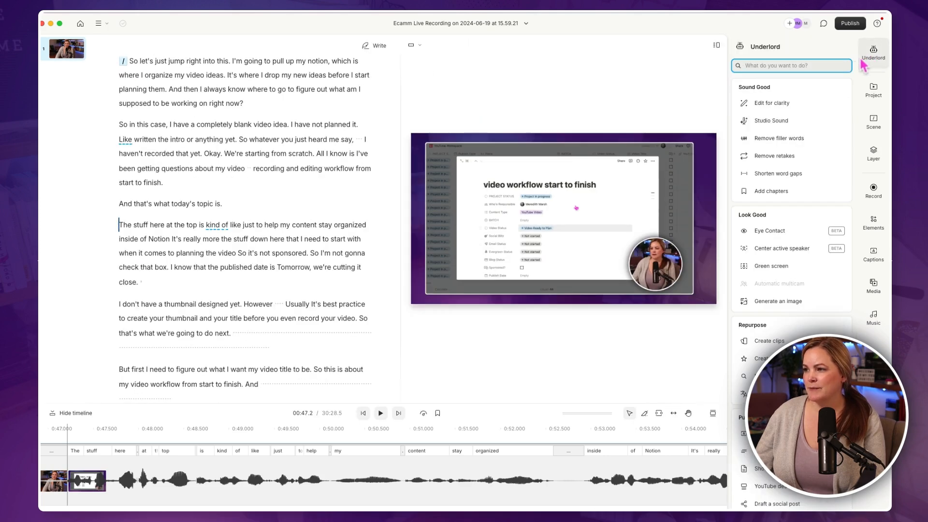
mouse_move(783, 164)
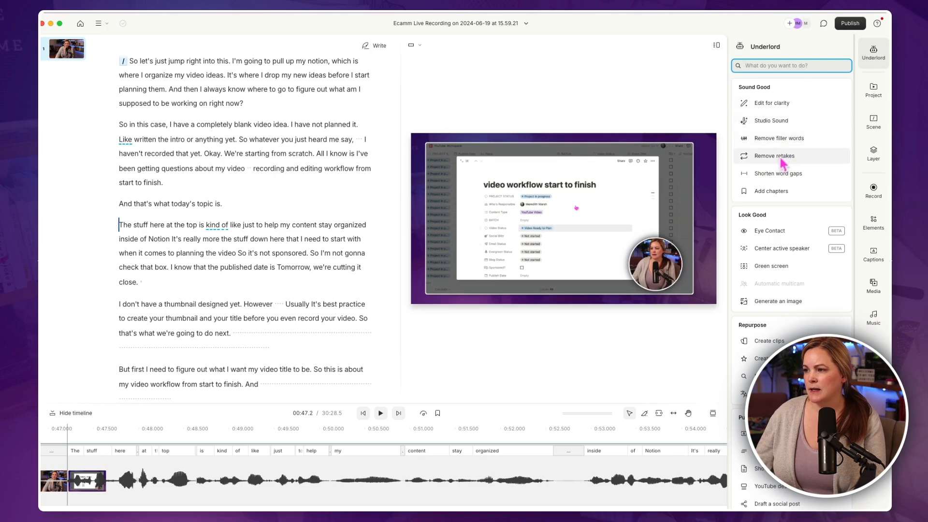
mouse_move(775, 173)
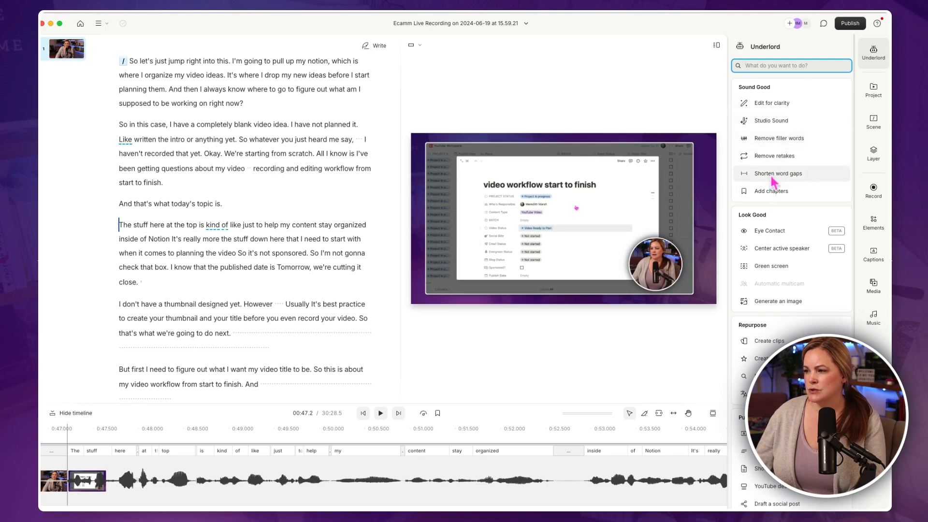
left_click(779, 174)
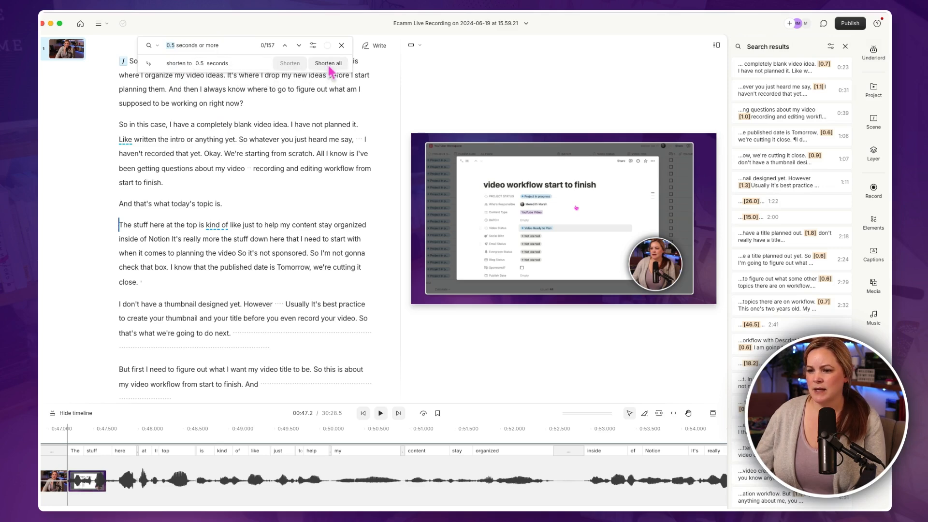
left_click(328, 63)
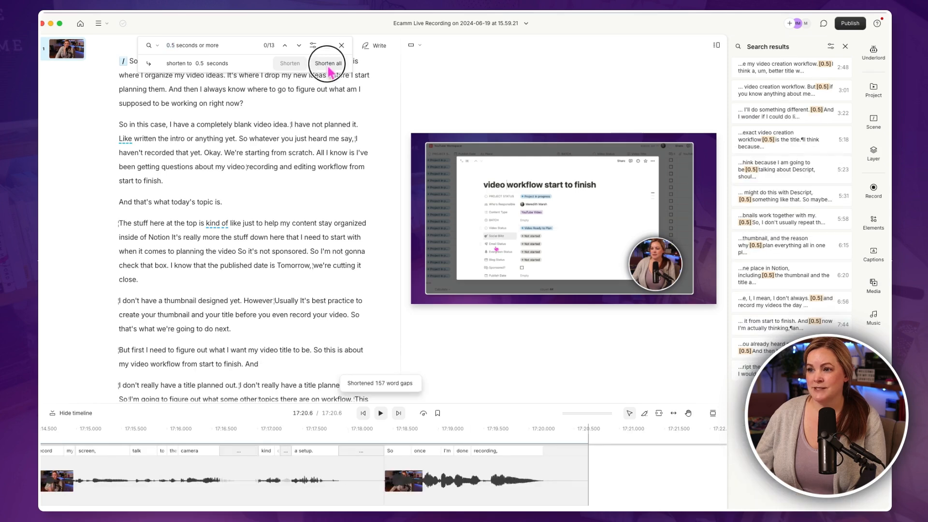
left_click(328, 63)
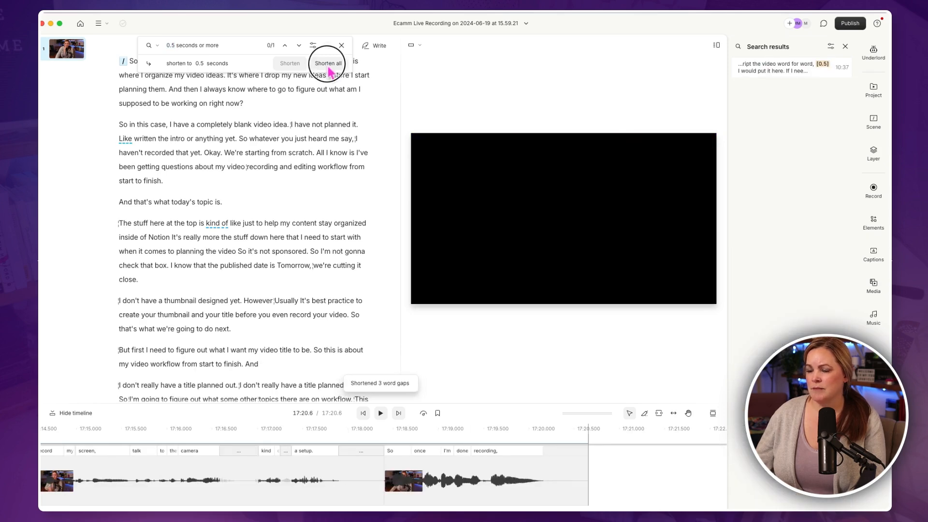
left_click(328, 63)
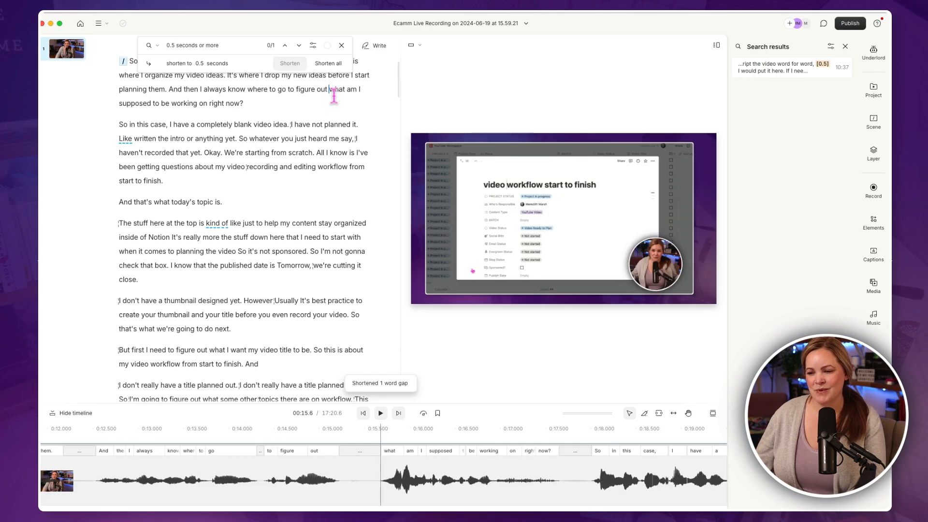
mouse_move(300, 204)
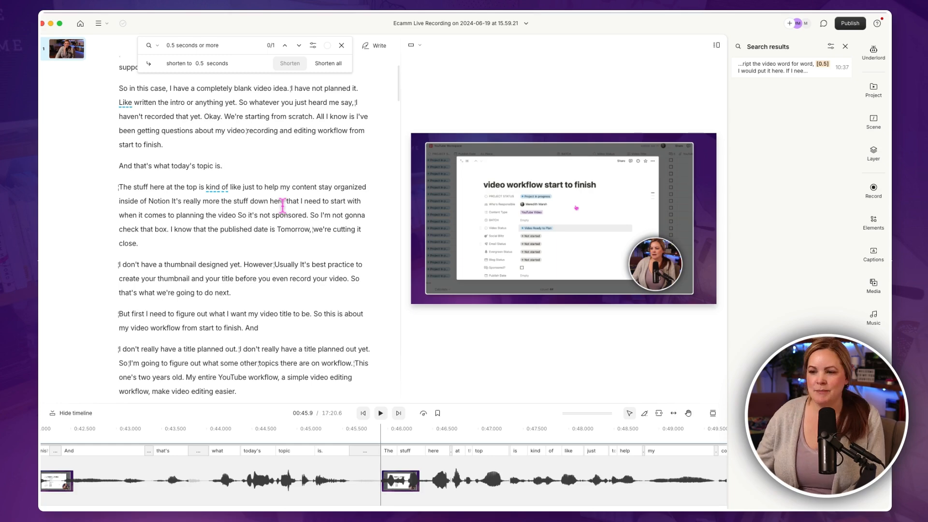
scroll("up", 3)
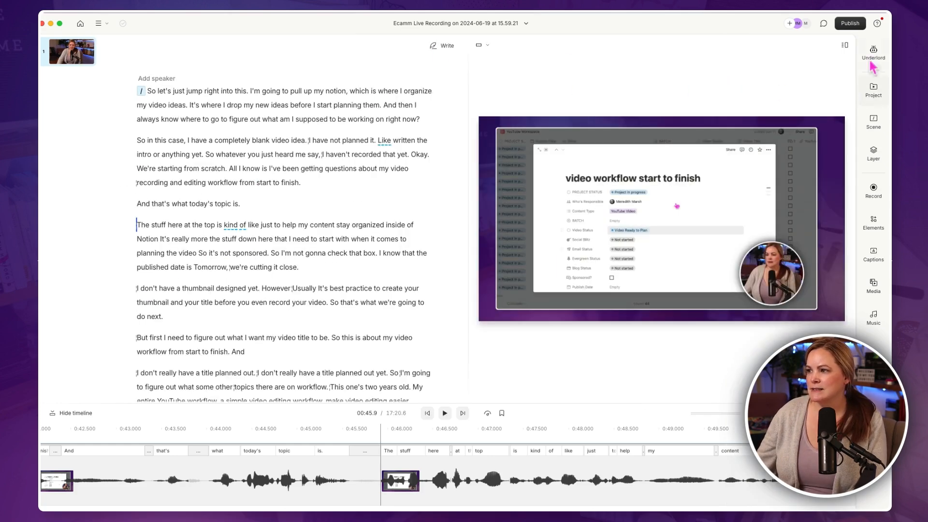
Step: Run Edit for clarity and copy the resulting edits into a new AI Edits composition
left_click(872, 52)
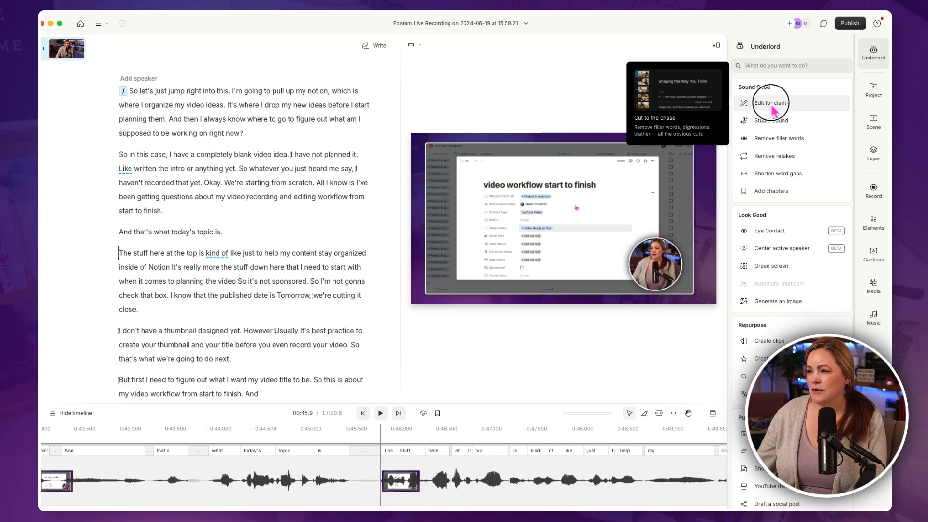
left_click(771, 103)
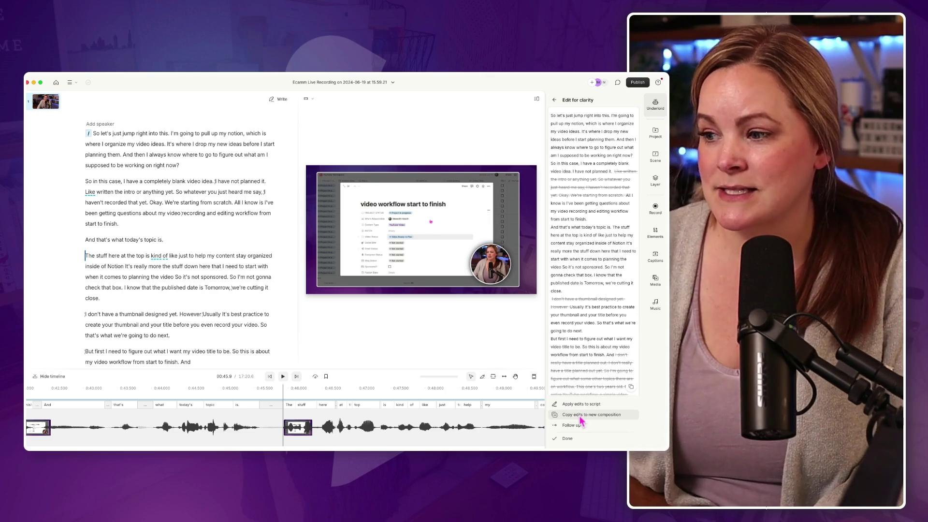
left_click(592, 415)
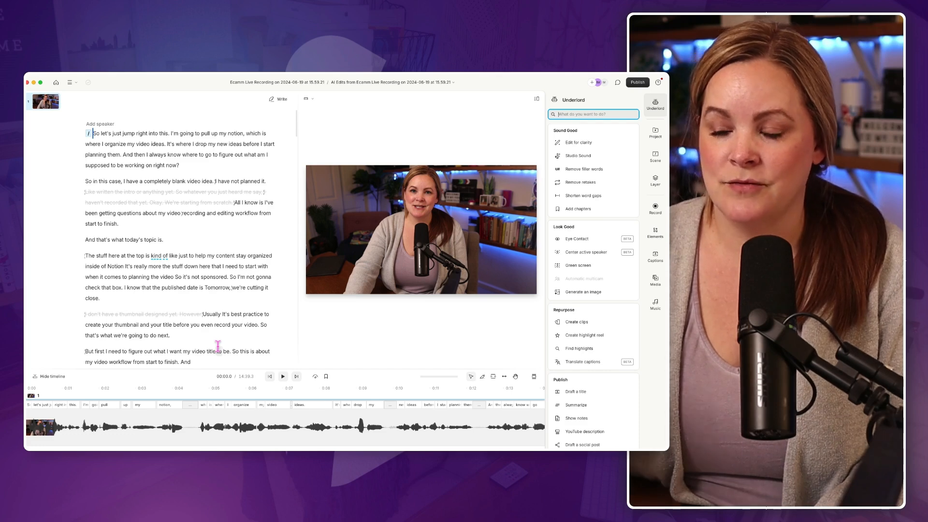
scroll("down", 3)
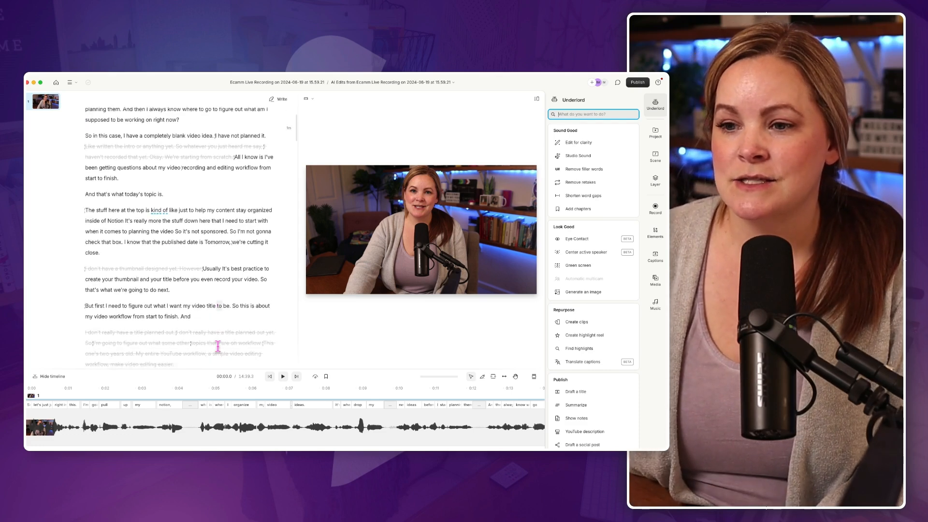
scroll("up", 3)
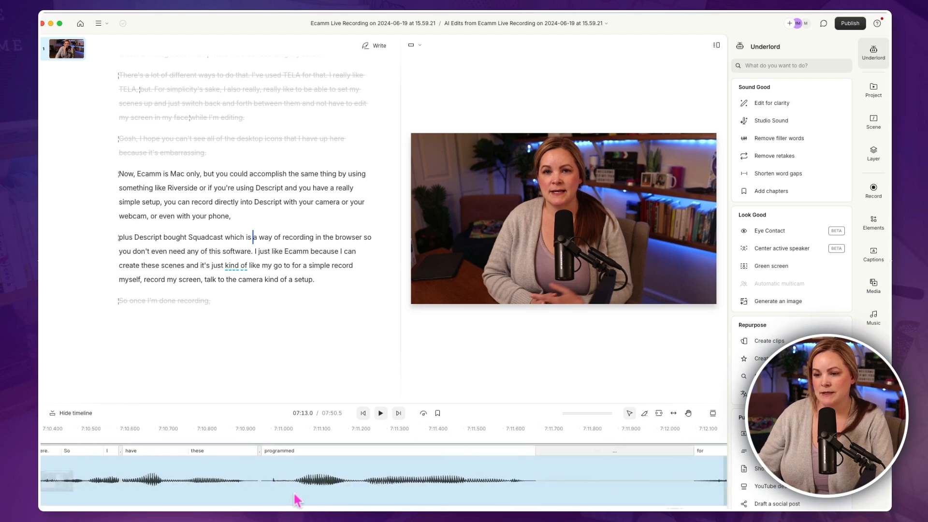
scroll("left", 3)
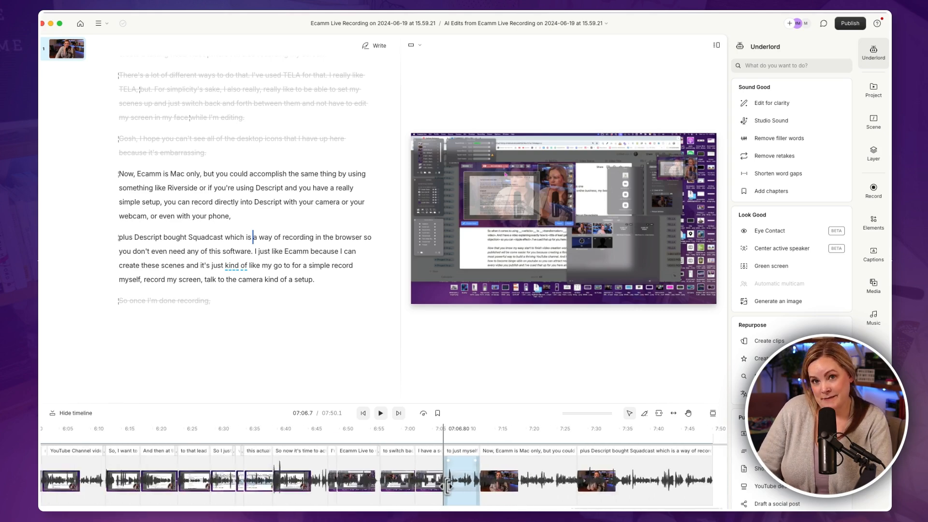
scroll("left", 3)
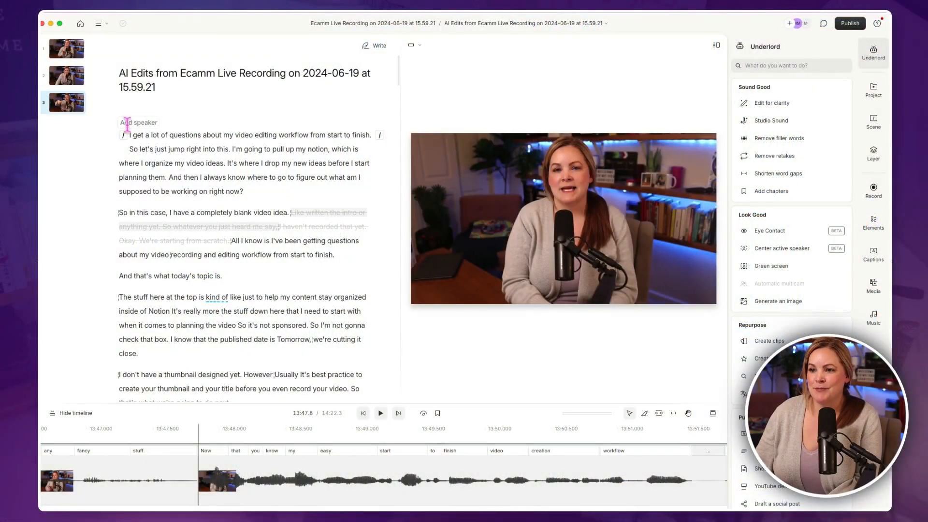
left_click(363, 413)
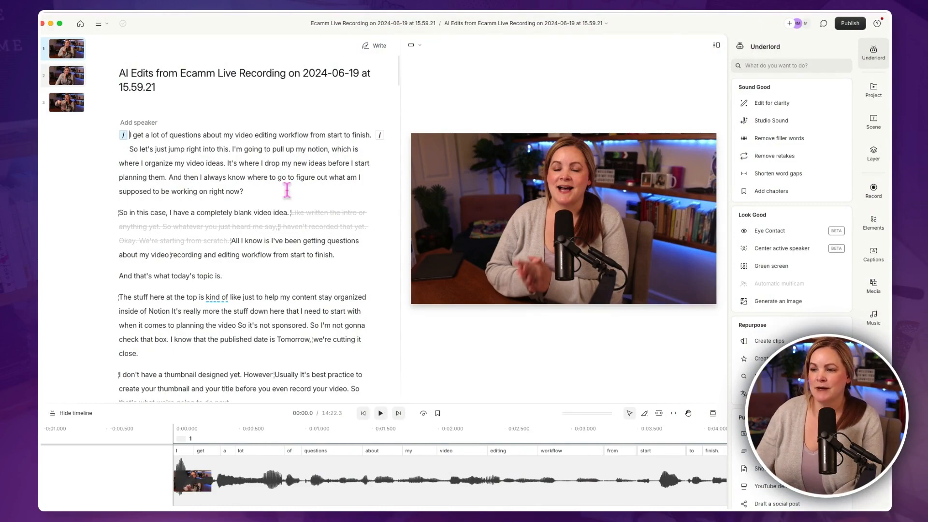
scroll("down", 3)
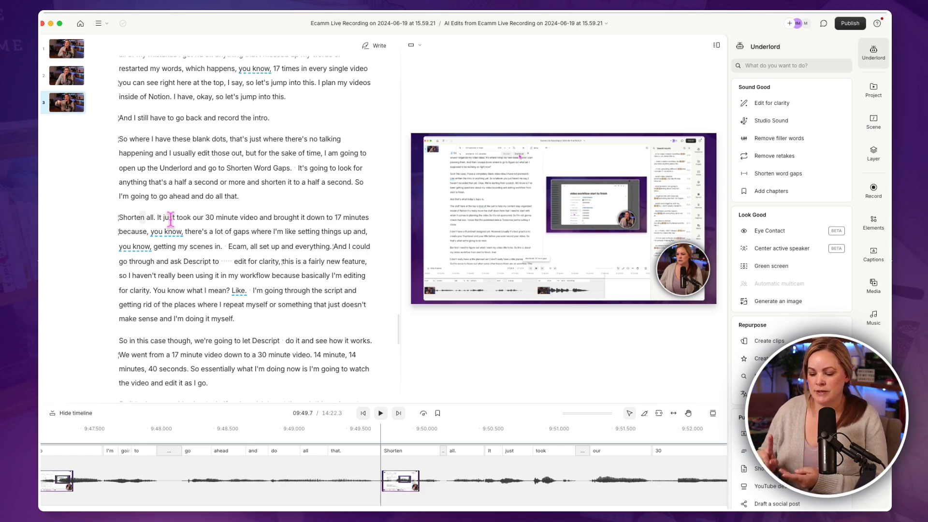
scroll("up", 3)
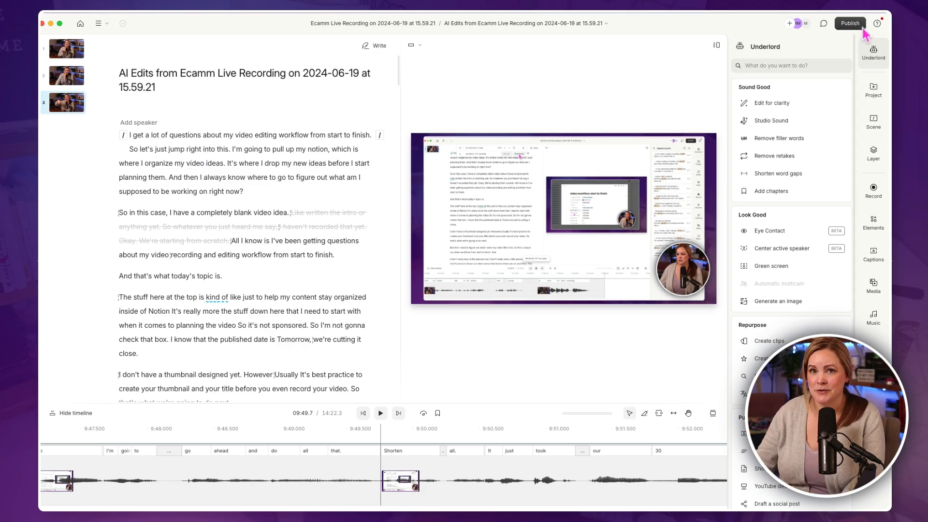
Step: Upload the meredith marsh 2023 logo .mov into project files and layer it over the composition's opening
left_click(873, 90)
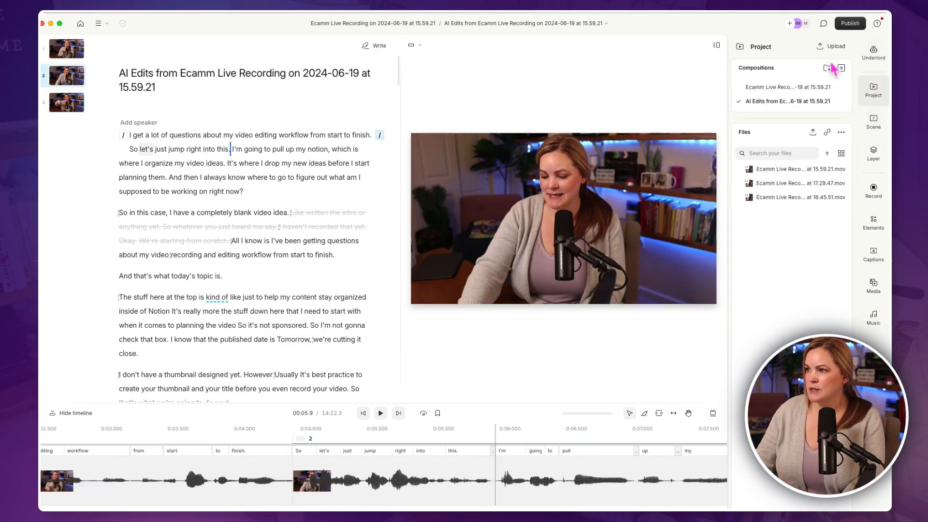
left_click(831, 46)
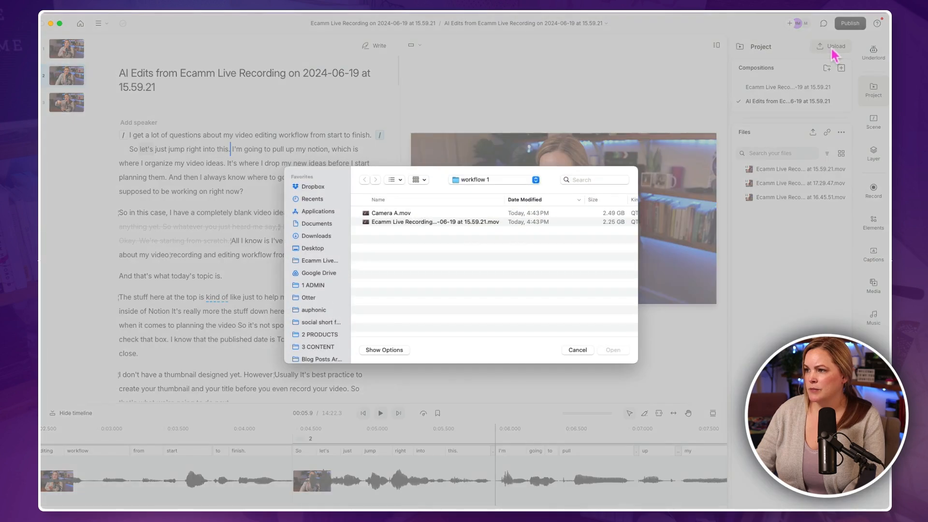
mouse_move(617, 256)
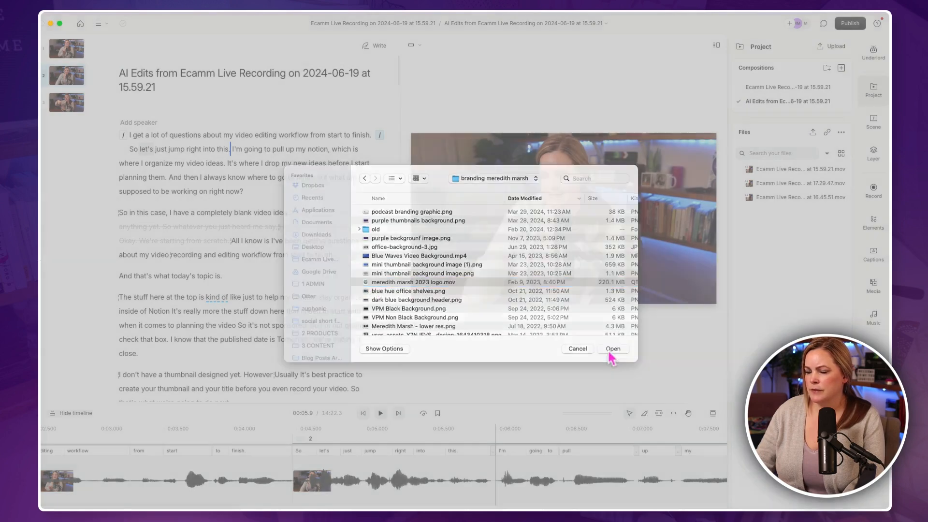
left_click(613, 349)
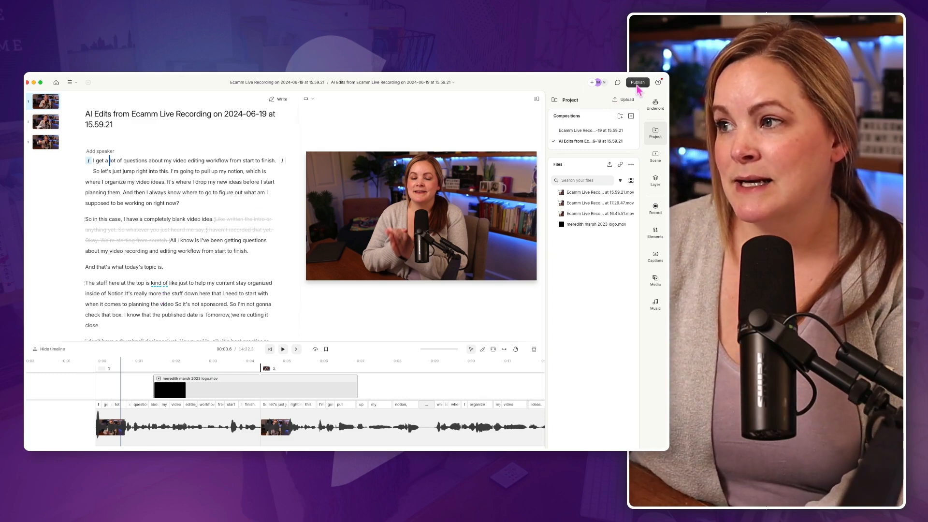
Step: Configure a video export of the current composition, keeping Max resolution and High quality
left_click(638, 82)
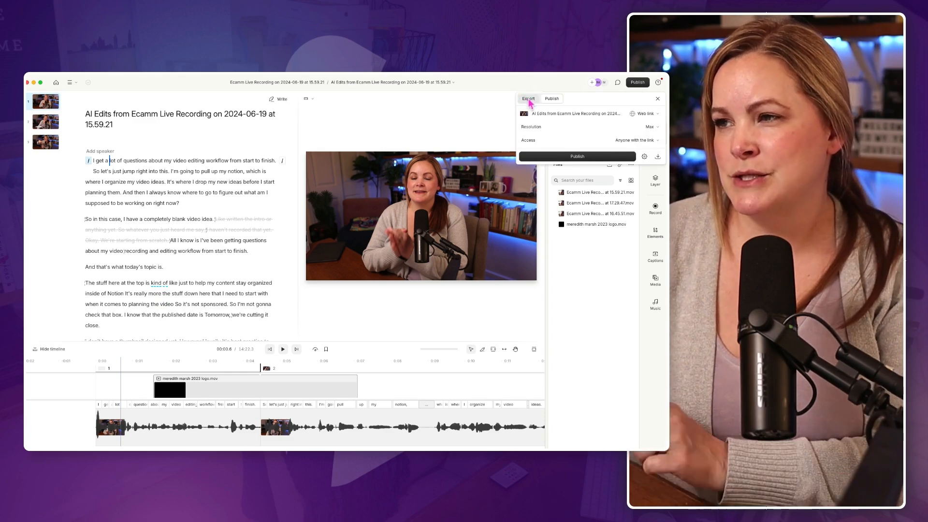
left_click(528, 99)
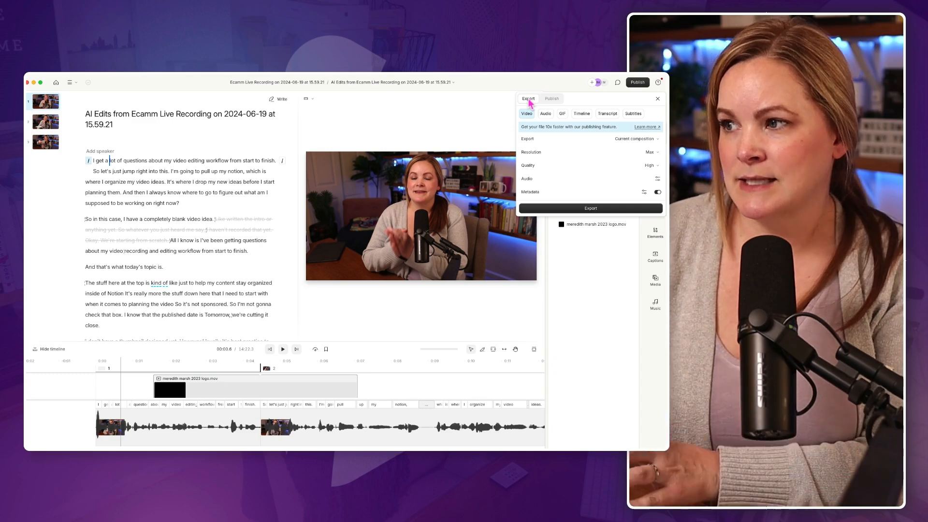
left_click(652, 151)
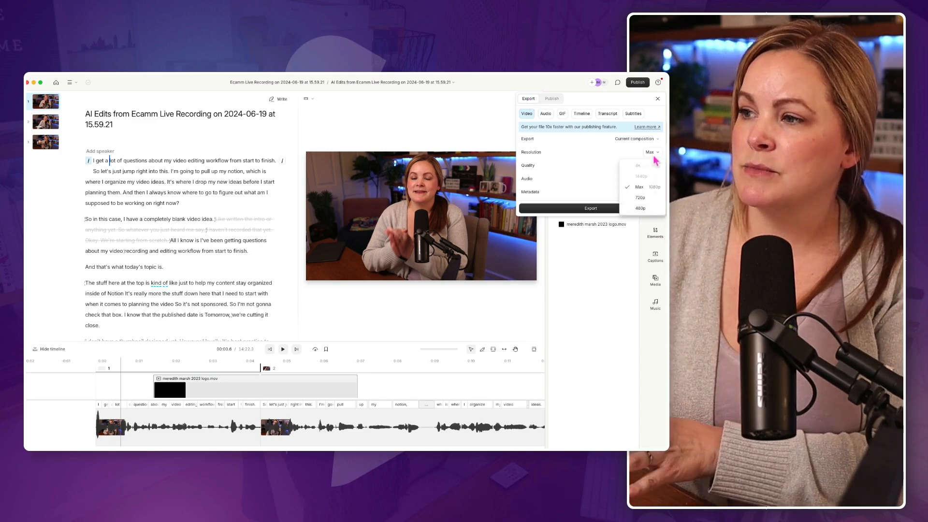
left_click(639, 186)
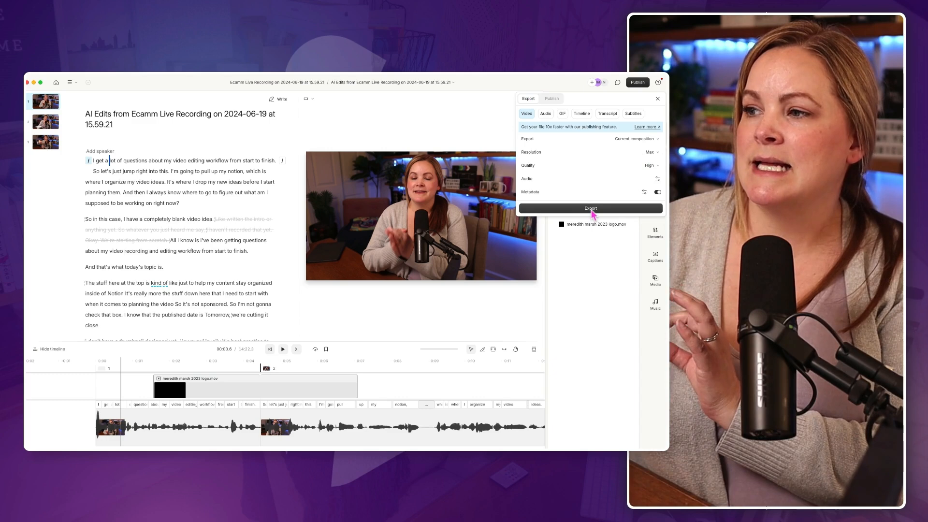